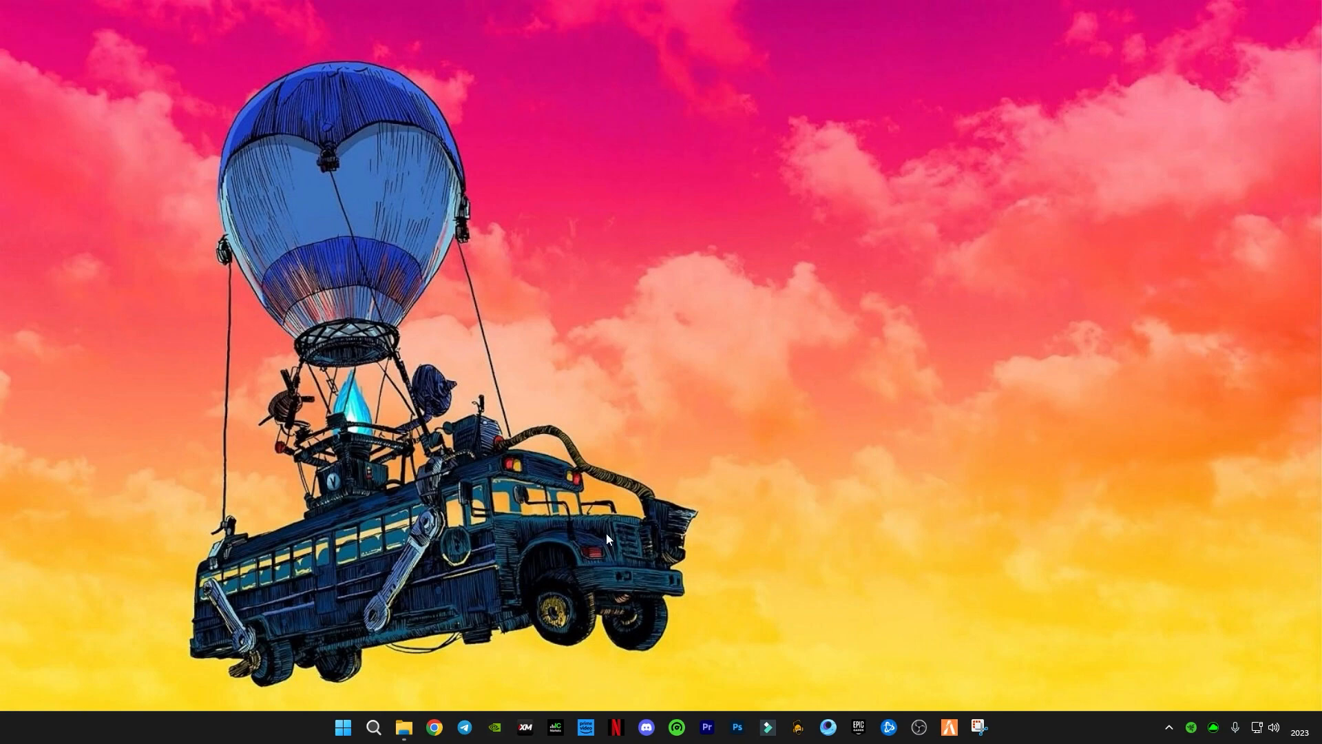
- Launch the Run app from Windows search by searching for 'run'
{"action": "right_click", "coordinate": [342, 727]}
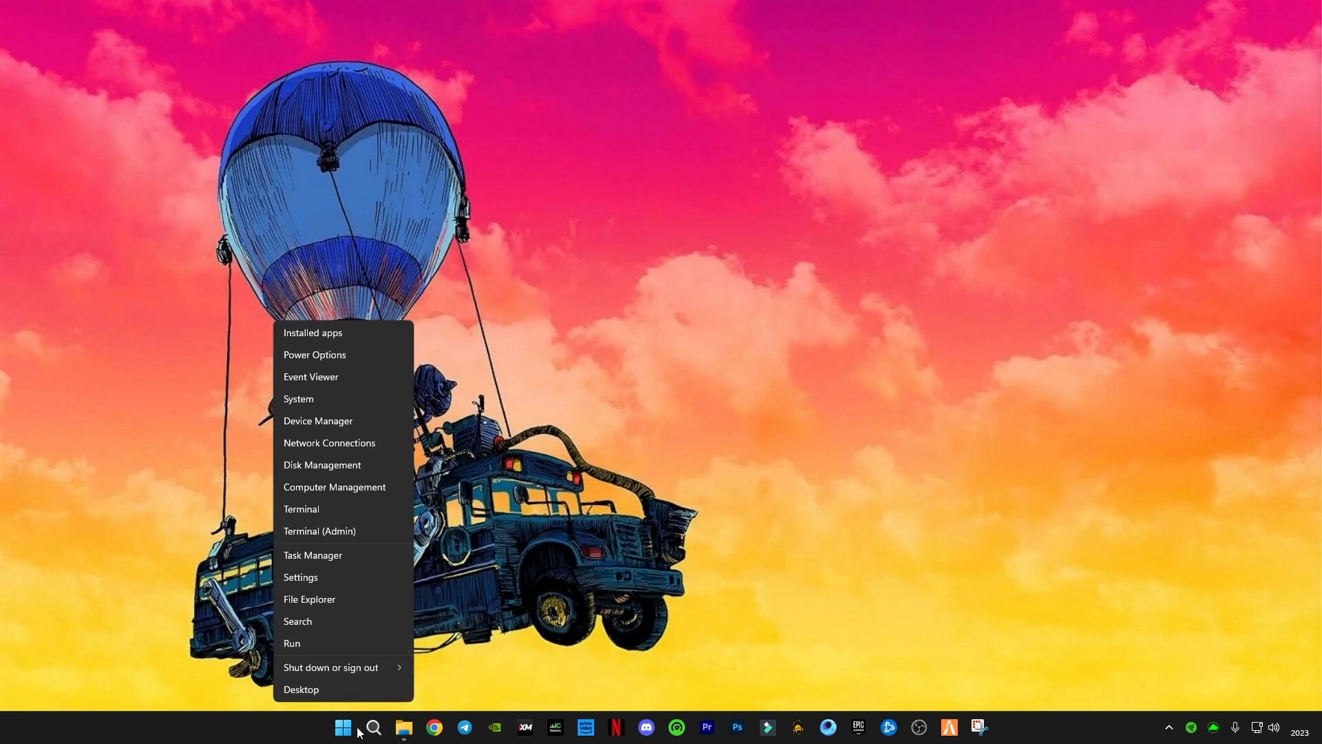
{"action": "mouse_move", "coordinate": [256, 679]}
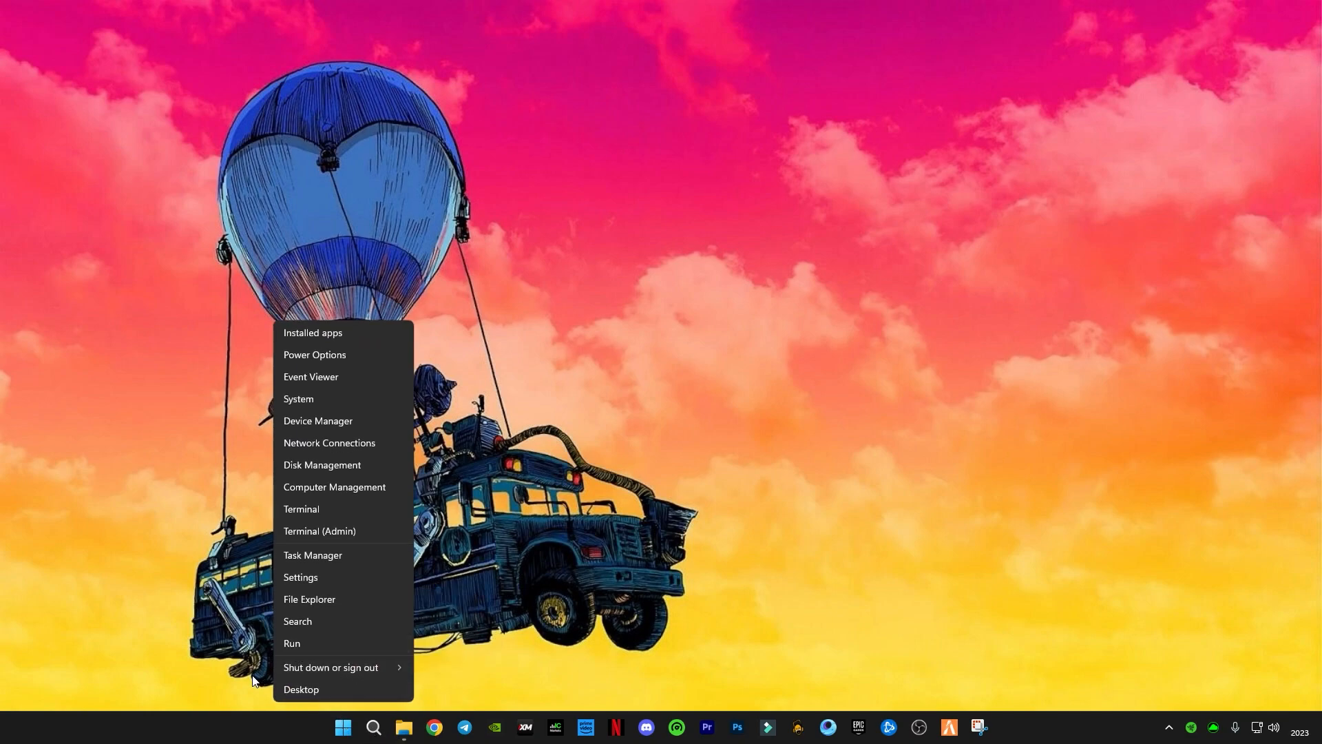
{"action": "left_click", "coordinate": [374, 734]}
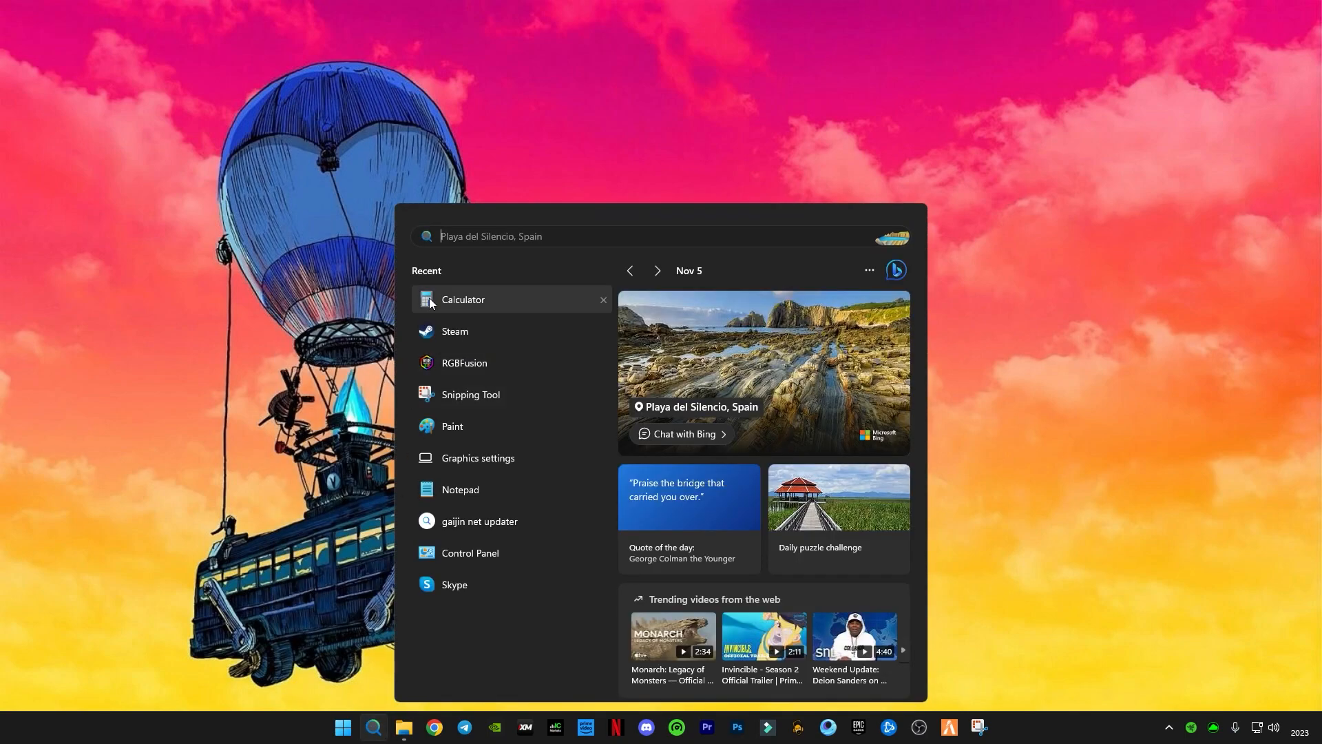
{"action": "type", "text": "run"}
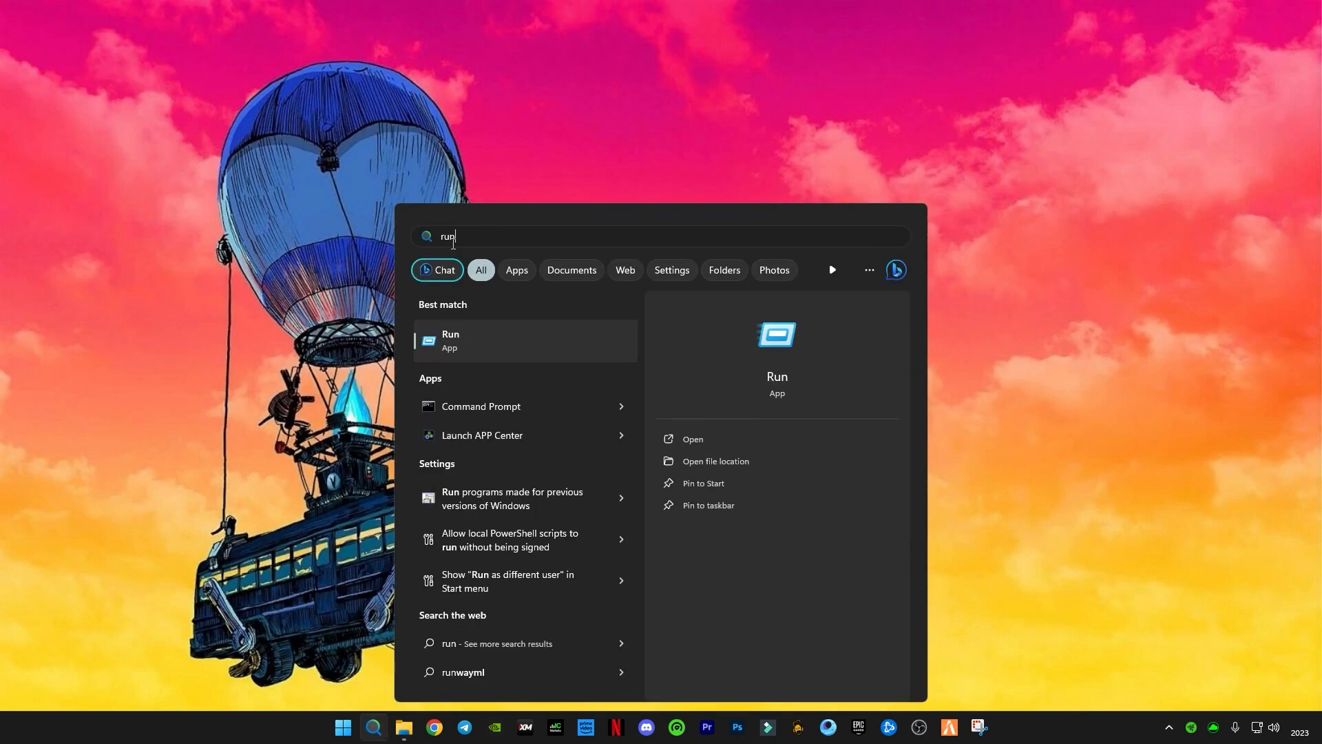
{"action": "left_click", "coordinate": [449, 341]}
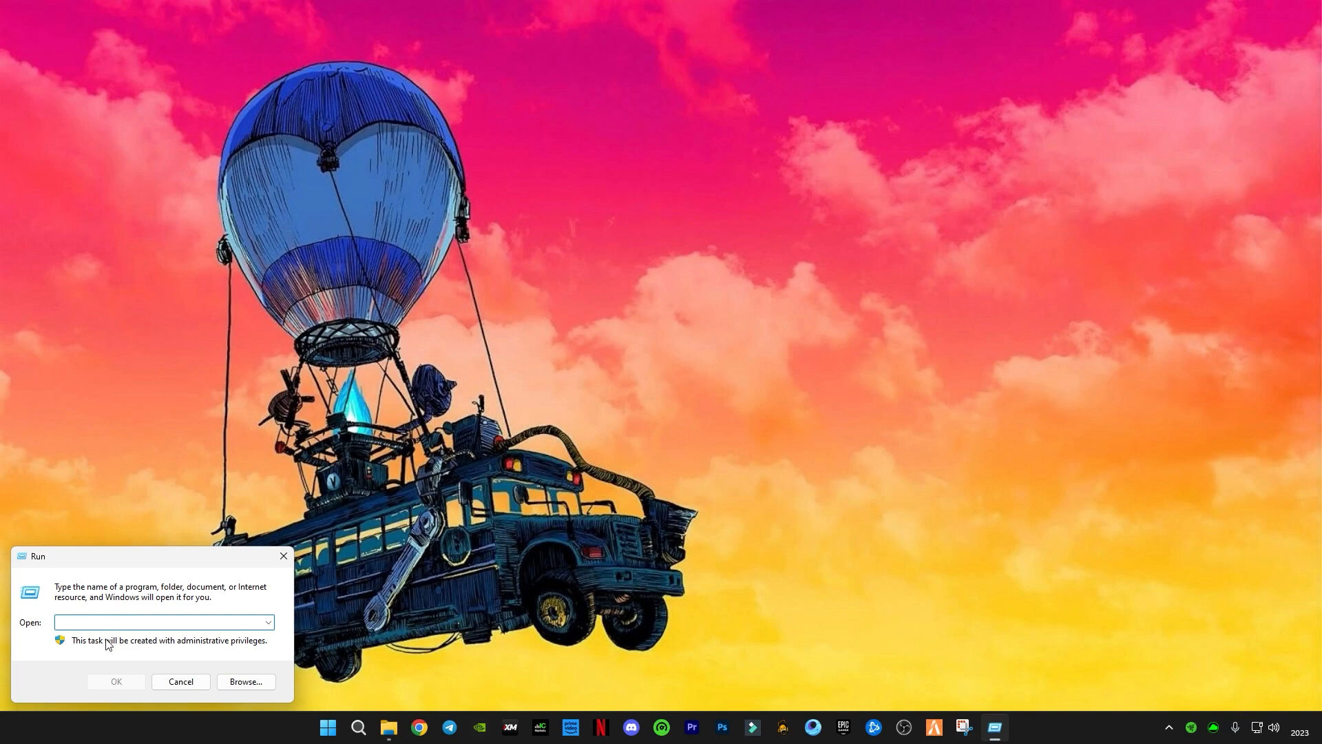
- Open the Windows Temp folder by entering 'temp' in Run
{"action": "left_click", "coordinate": [160, 621]}
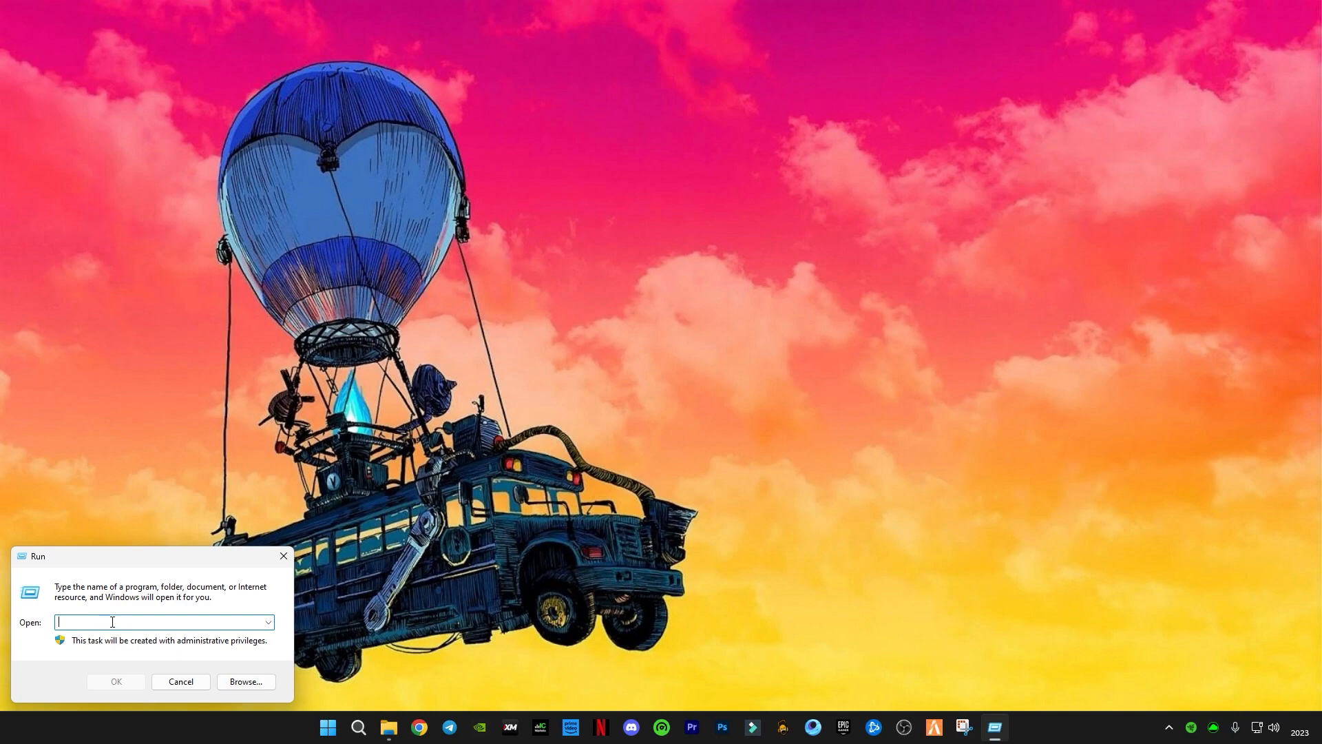
{"action": "type", "text": "temp"}
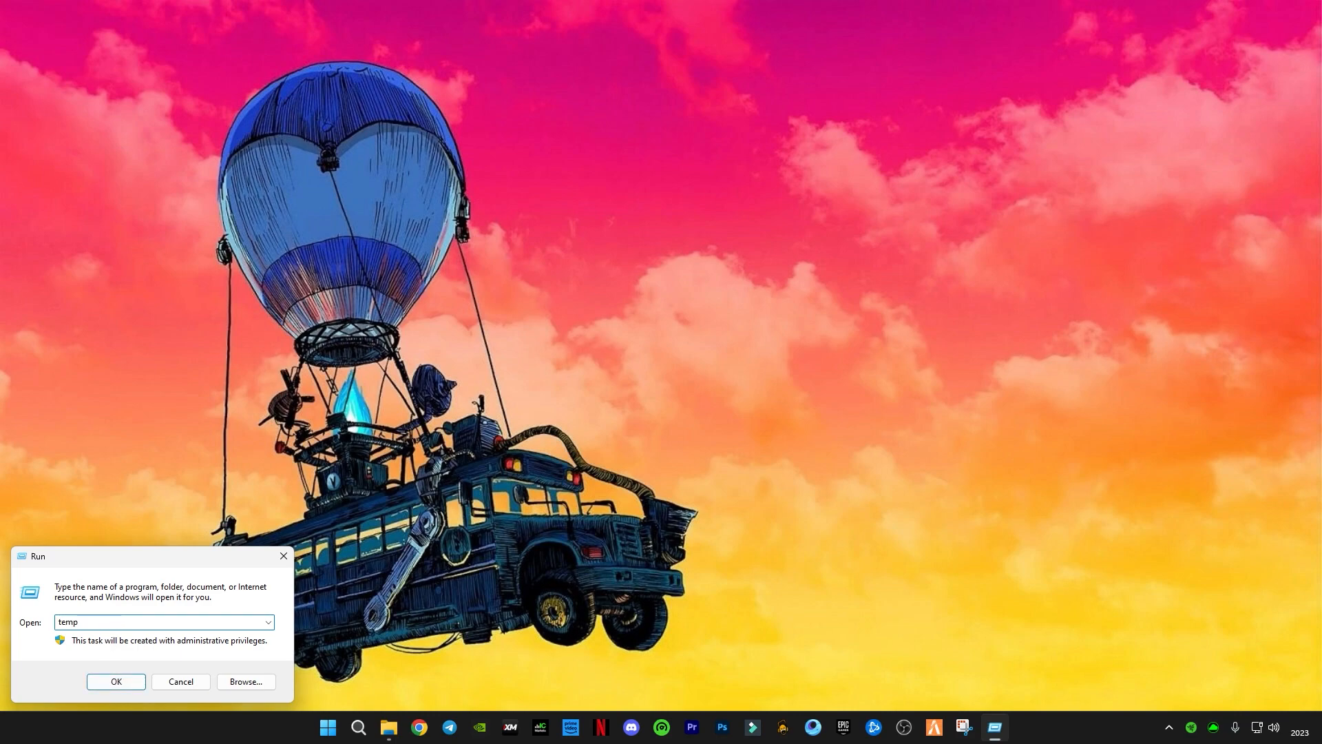
{"action": "left_click", "coordinate": [116, 681]}
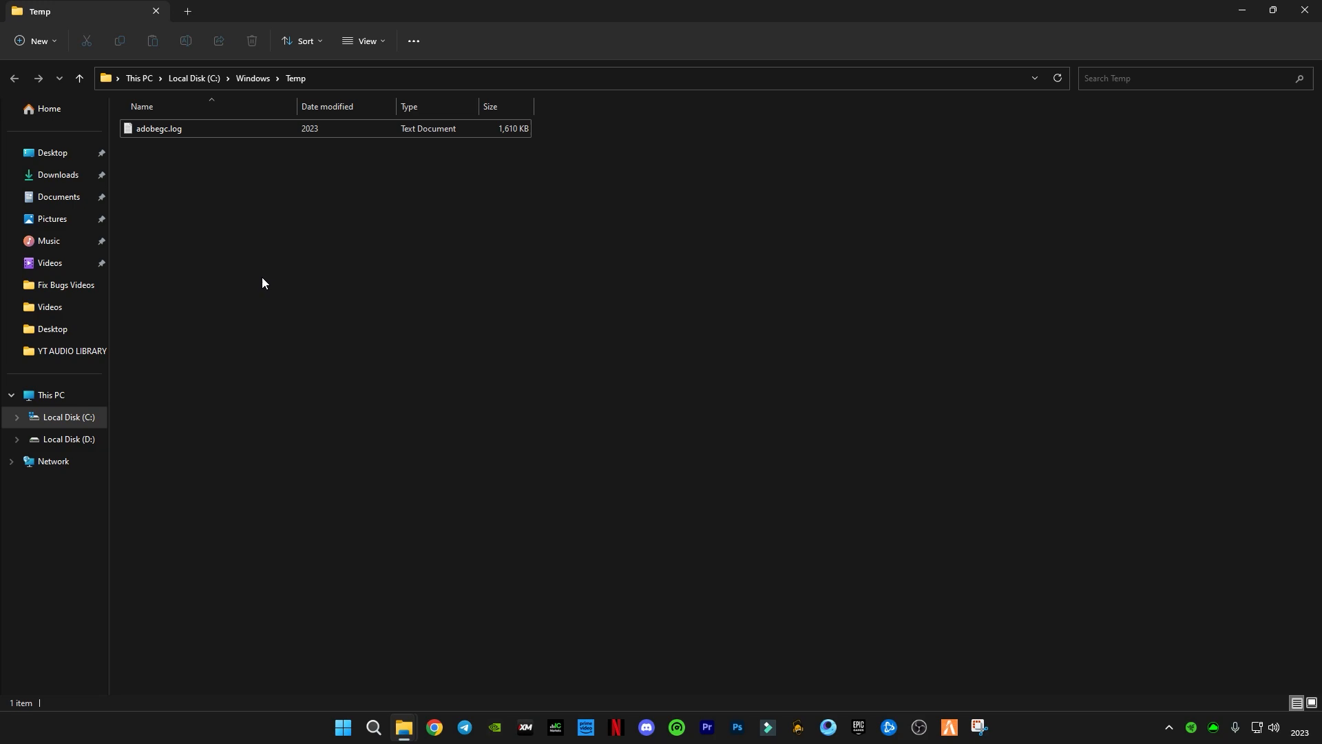
{"action": "mouse_move", "coordinate": [313, 225]}
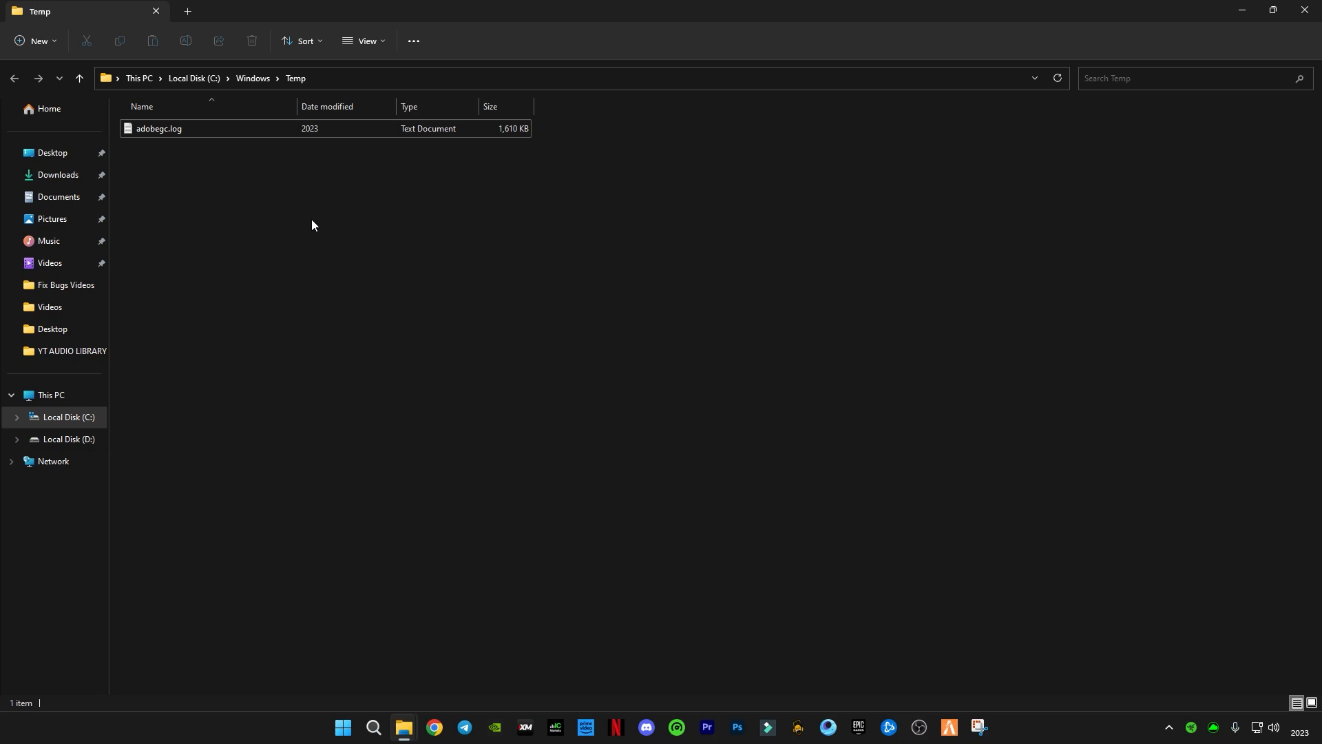
{"action": "mouse_move", "coordinate": [191, 205]}
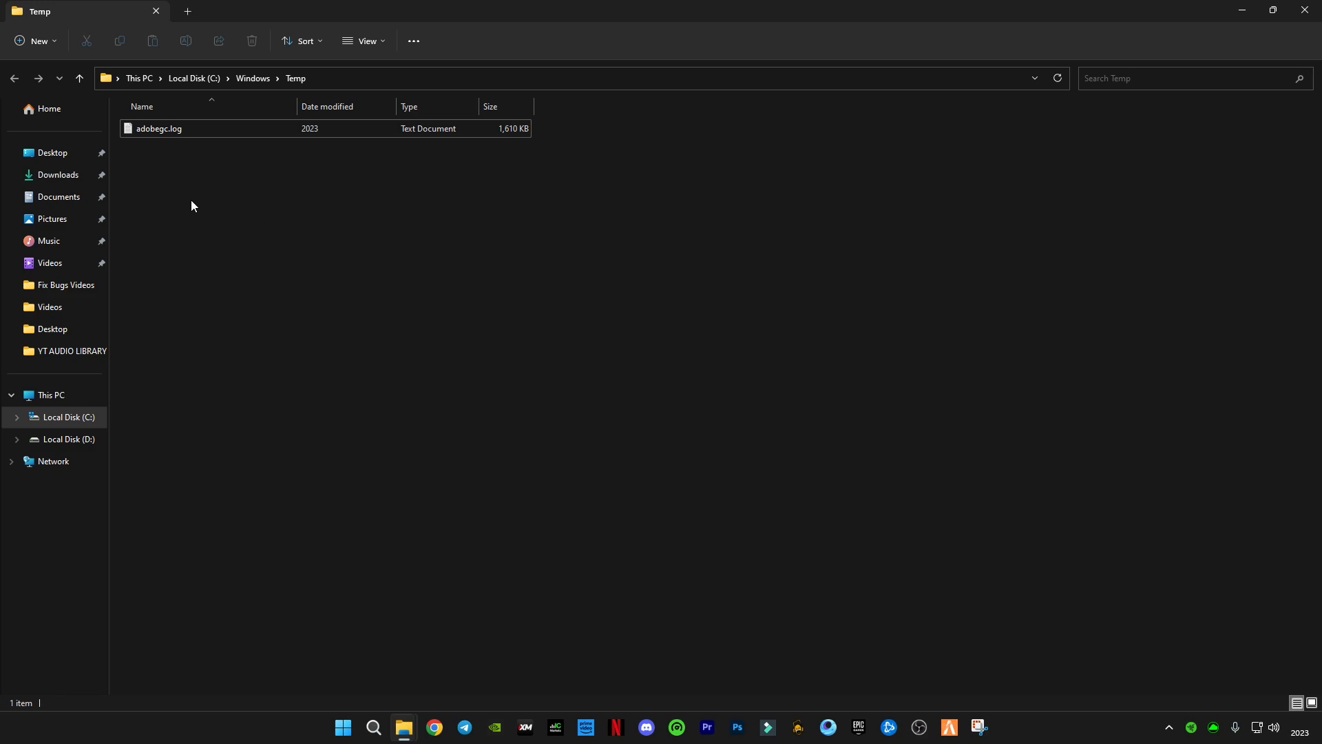
{"action": "mouse_move", "coordinate": [186, 248]}
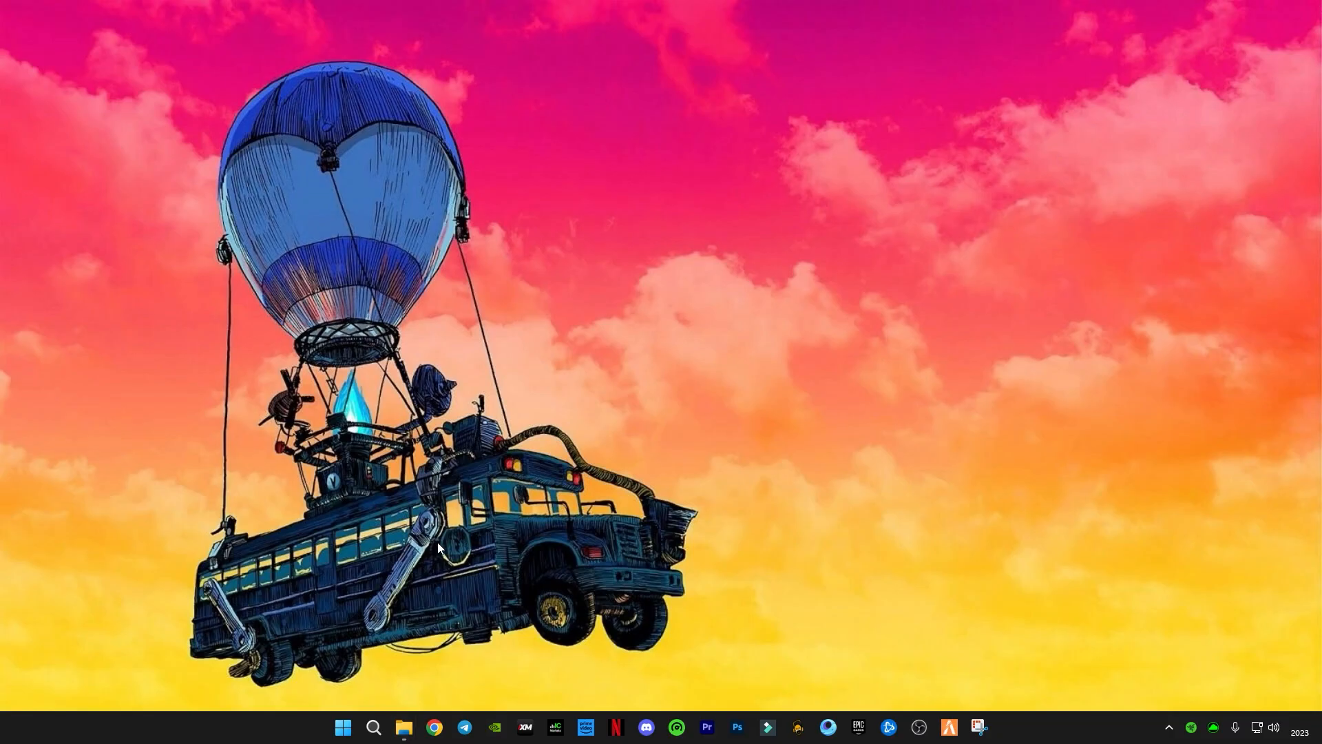
{"action": "mouse_move", "coordinate": [369, 588]}
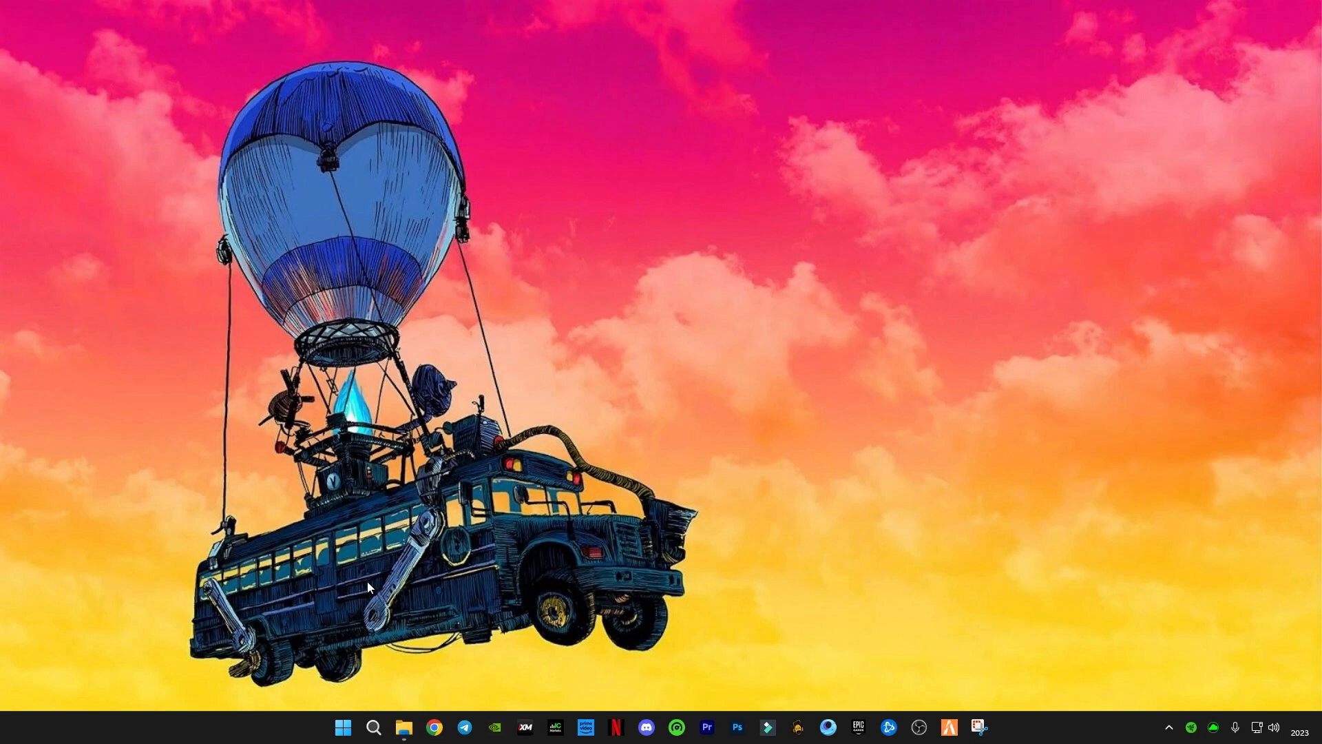
- Open the user's %temp% folder and delete everything, skipping the items still in use
{"action": "key", "text": "Win+r"}
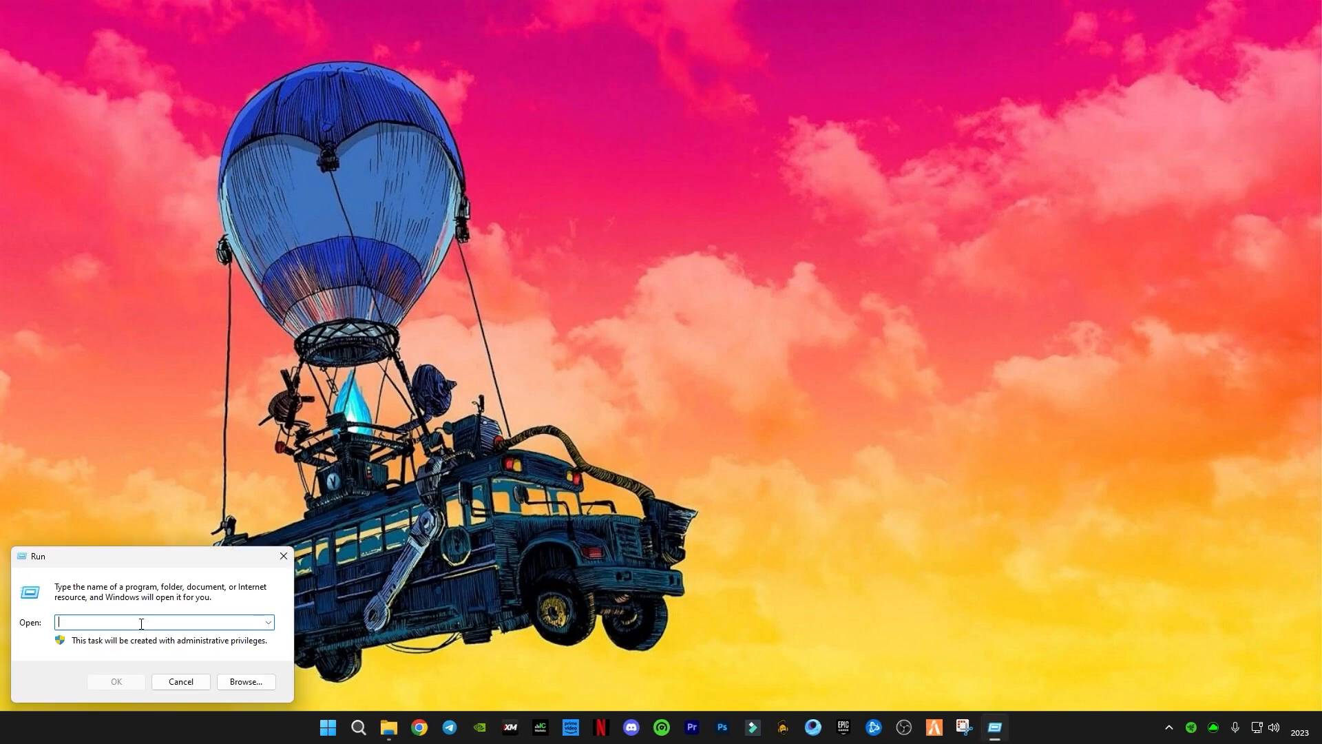
{"action": "type", "text": "%"}
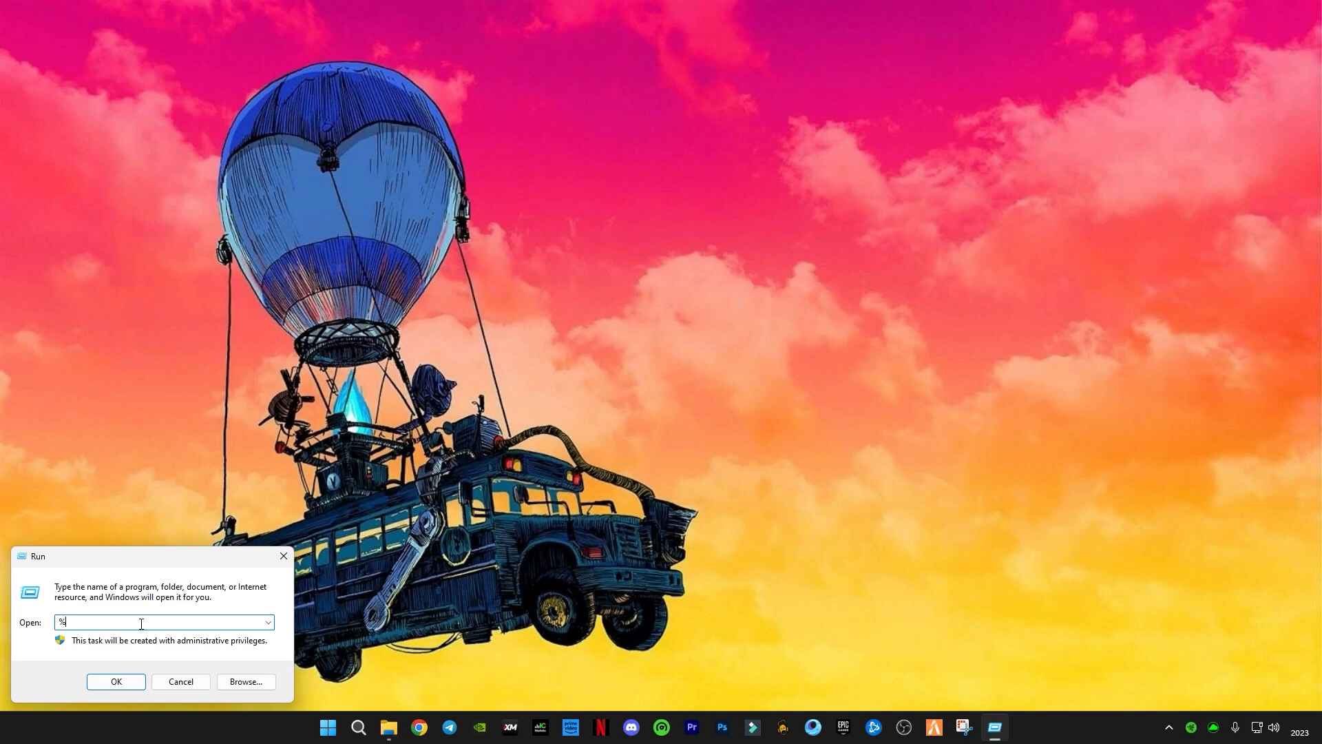
{"action": "type", "text": "temp%"}
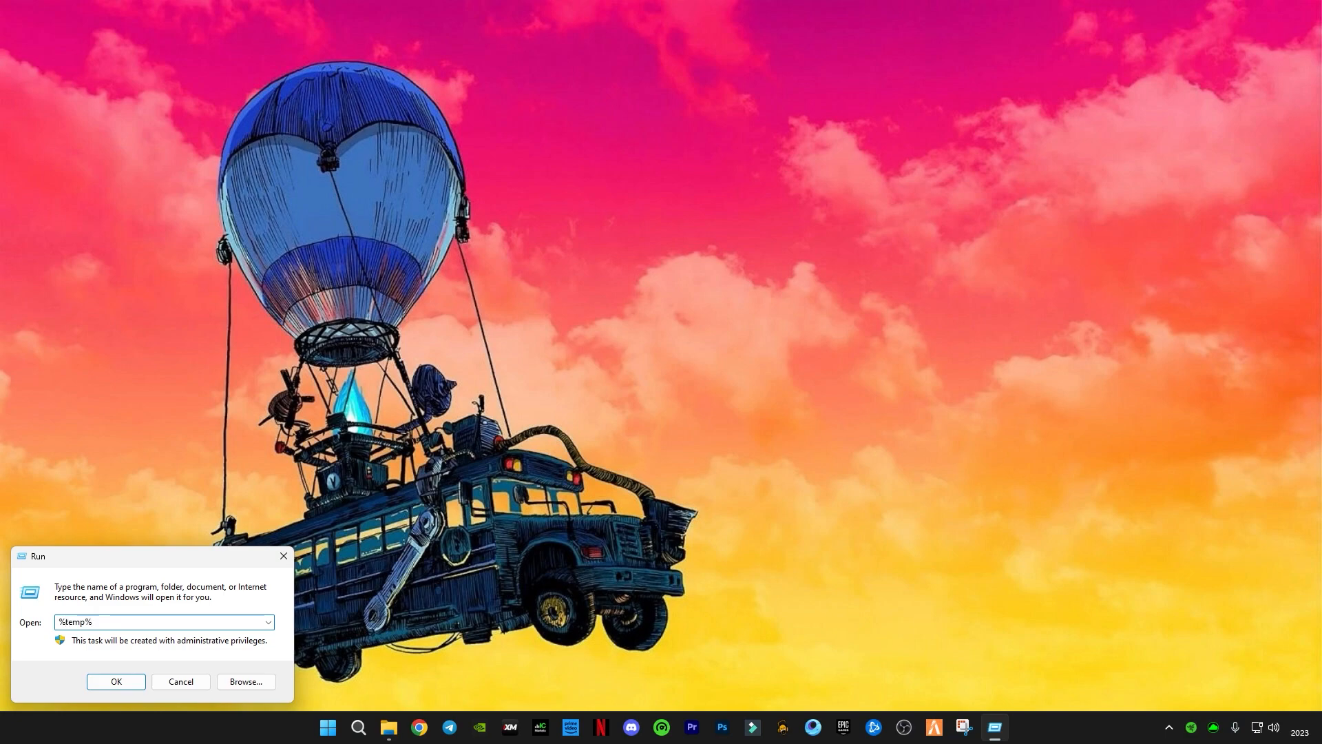
{"action": "left_click", "coordinate": [115, 682]}
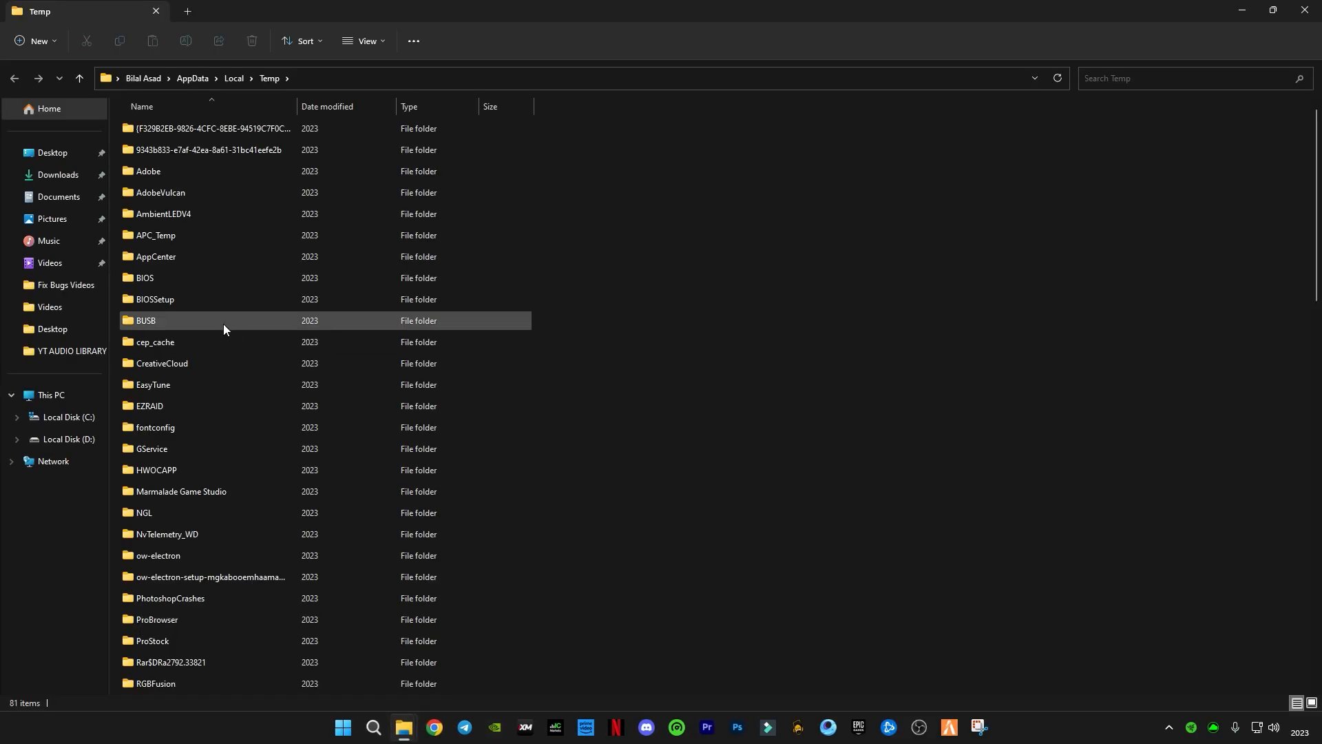
{"action": "key", "text": "ctrl+a"}
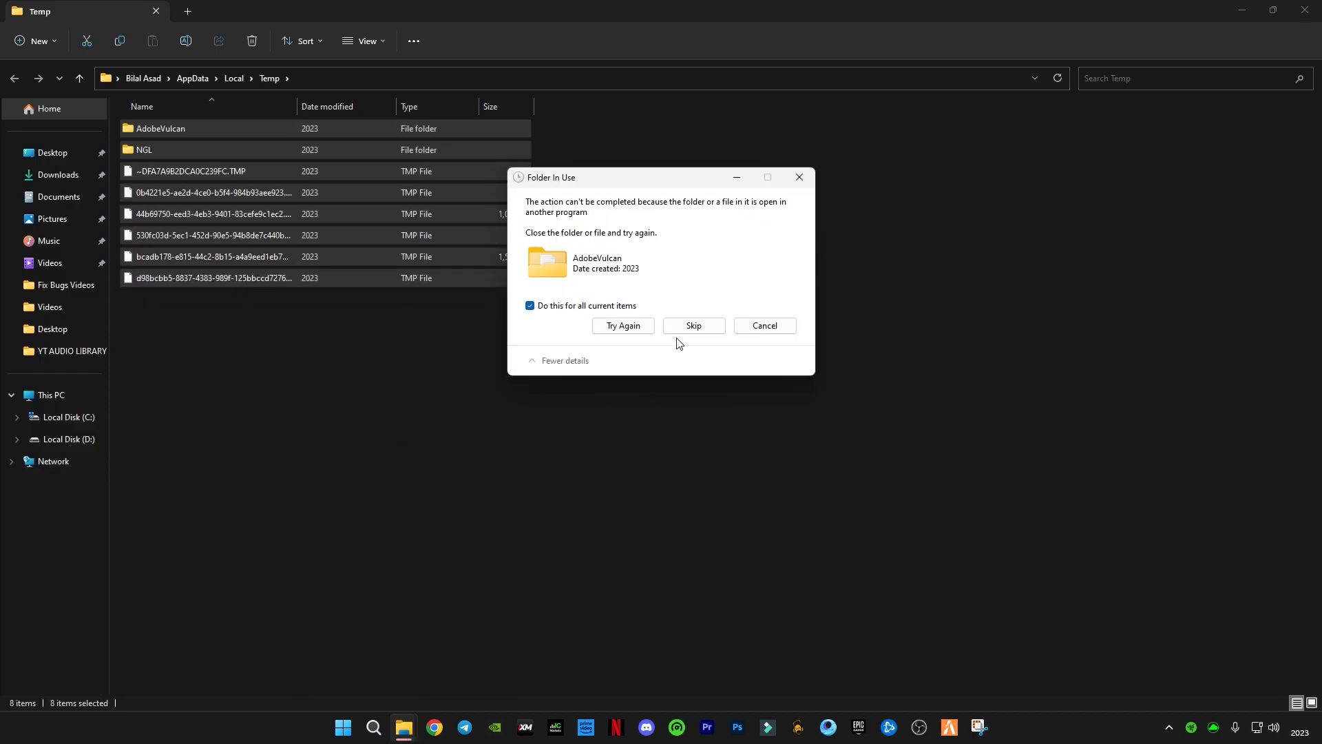
{"action": "left_click", "coordinate": [693, 327]}
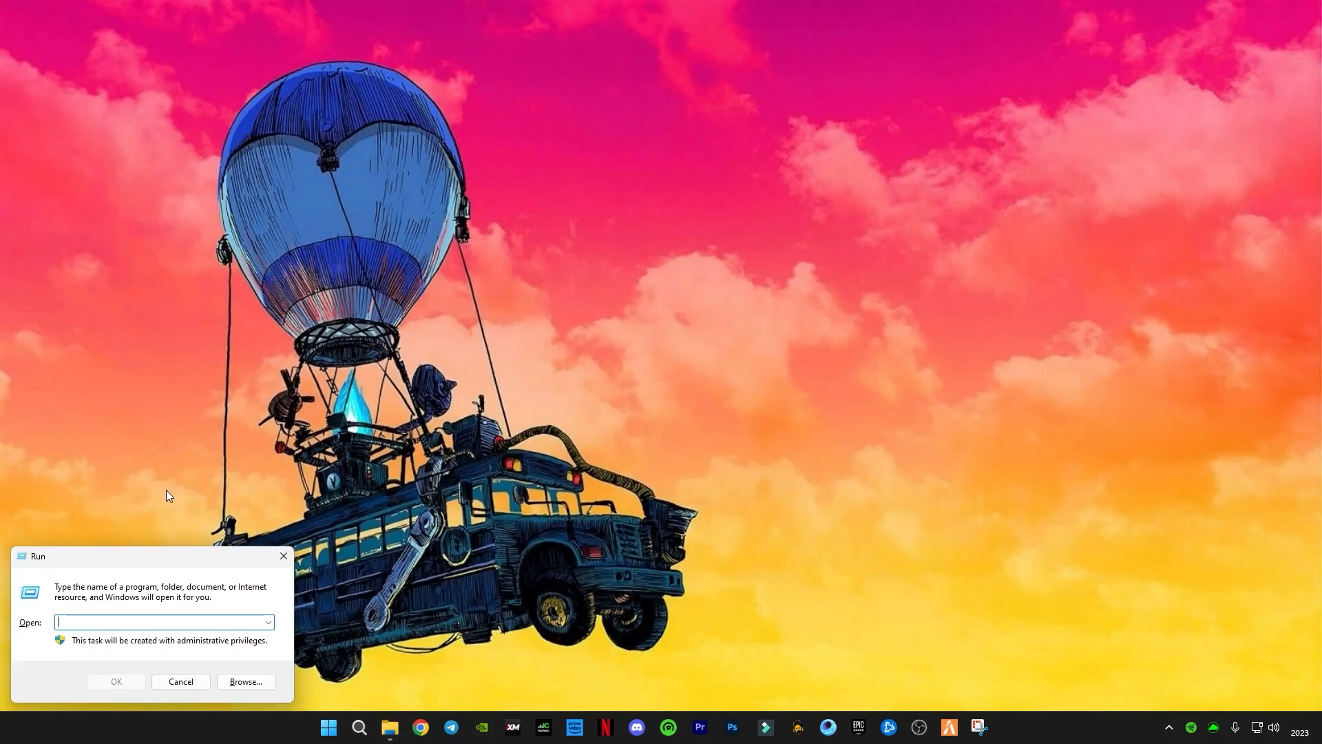
- Open the Prefetch folder and delete its files to the Recycle Bin, skipping the one in use
{"action": "type", "text": "p"}
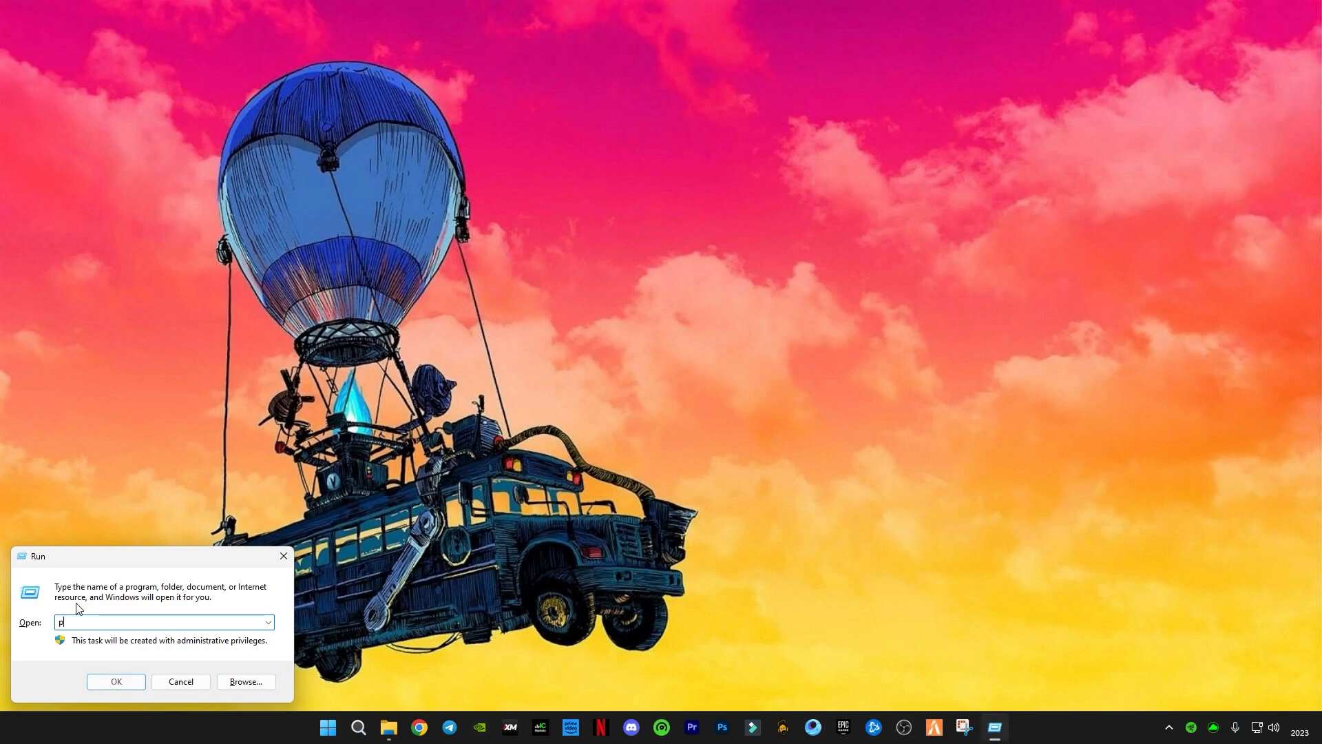
{"action": "type", "text": "refe"}
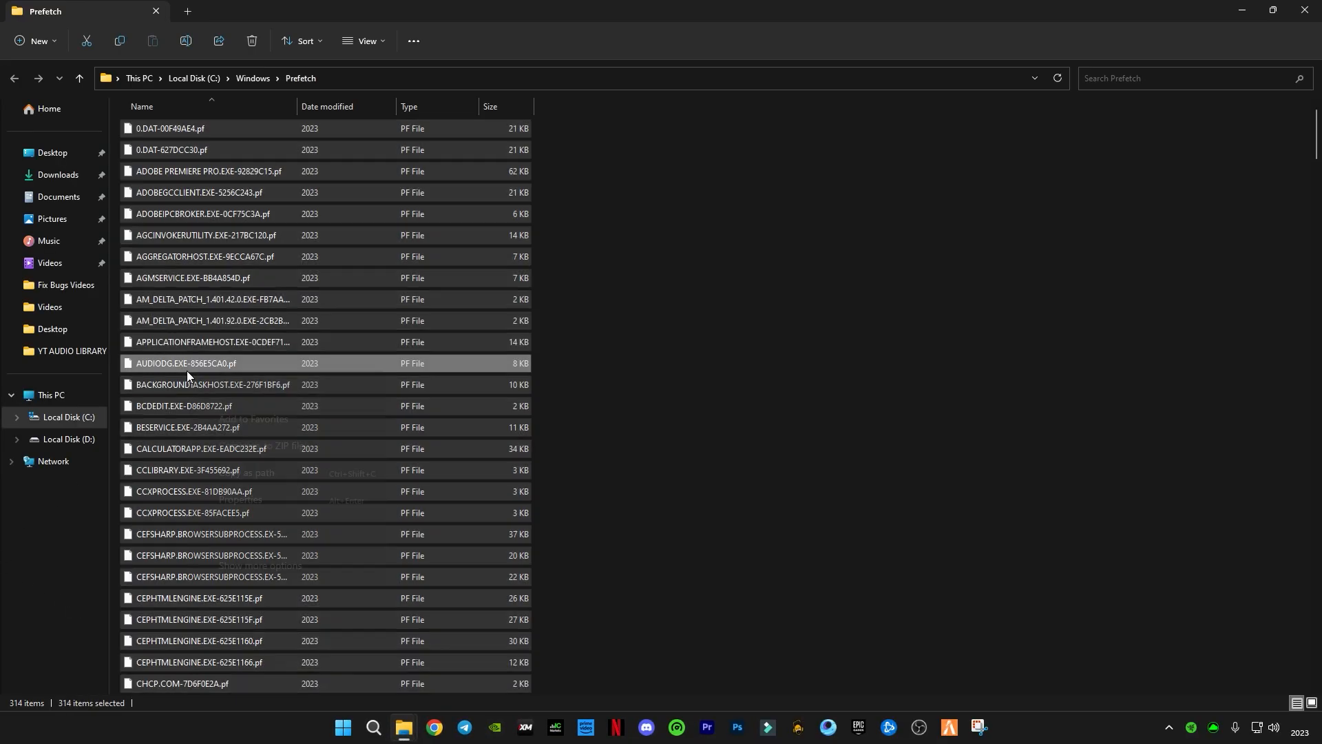
{"action": "left_click", "coordinate": [251, 40]}
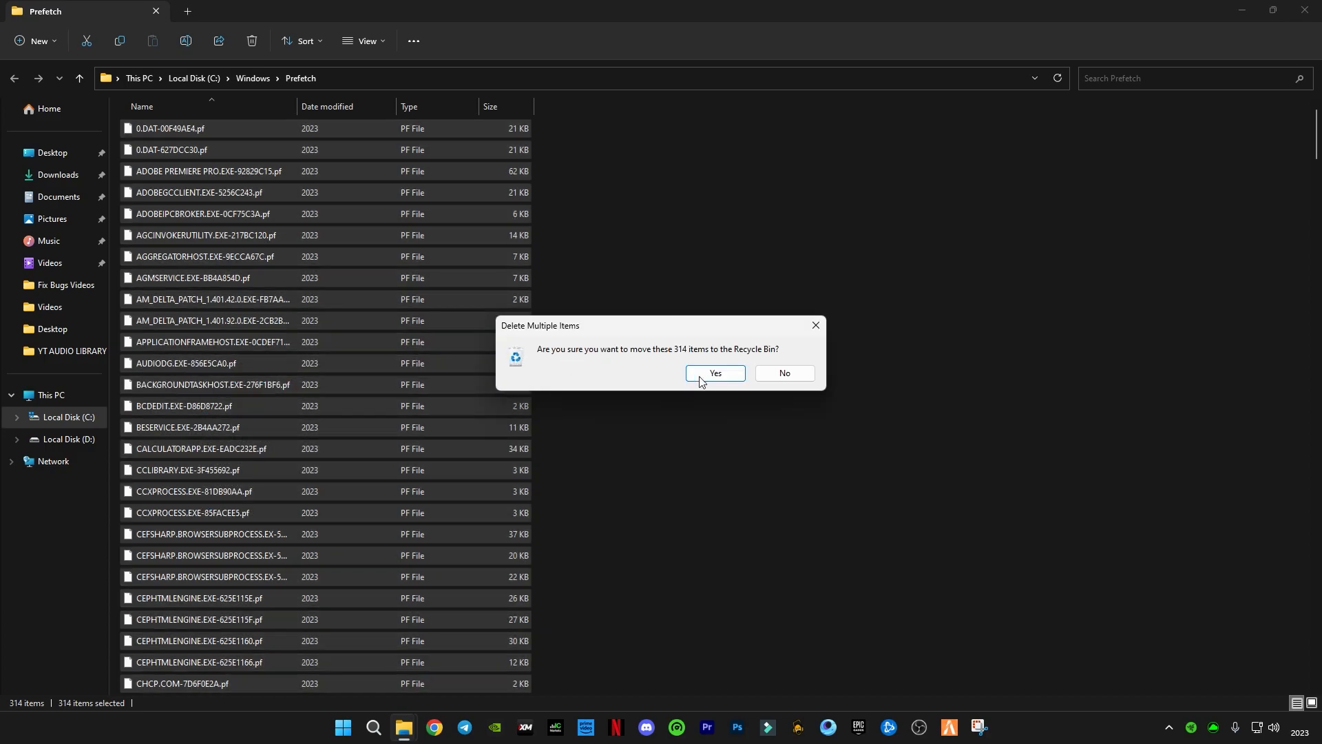
{"action": "left_click", "coordinate": [713, 373]}
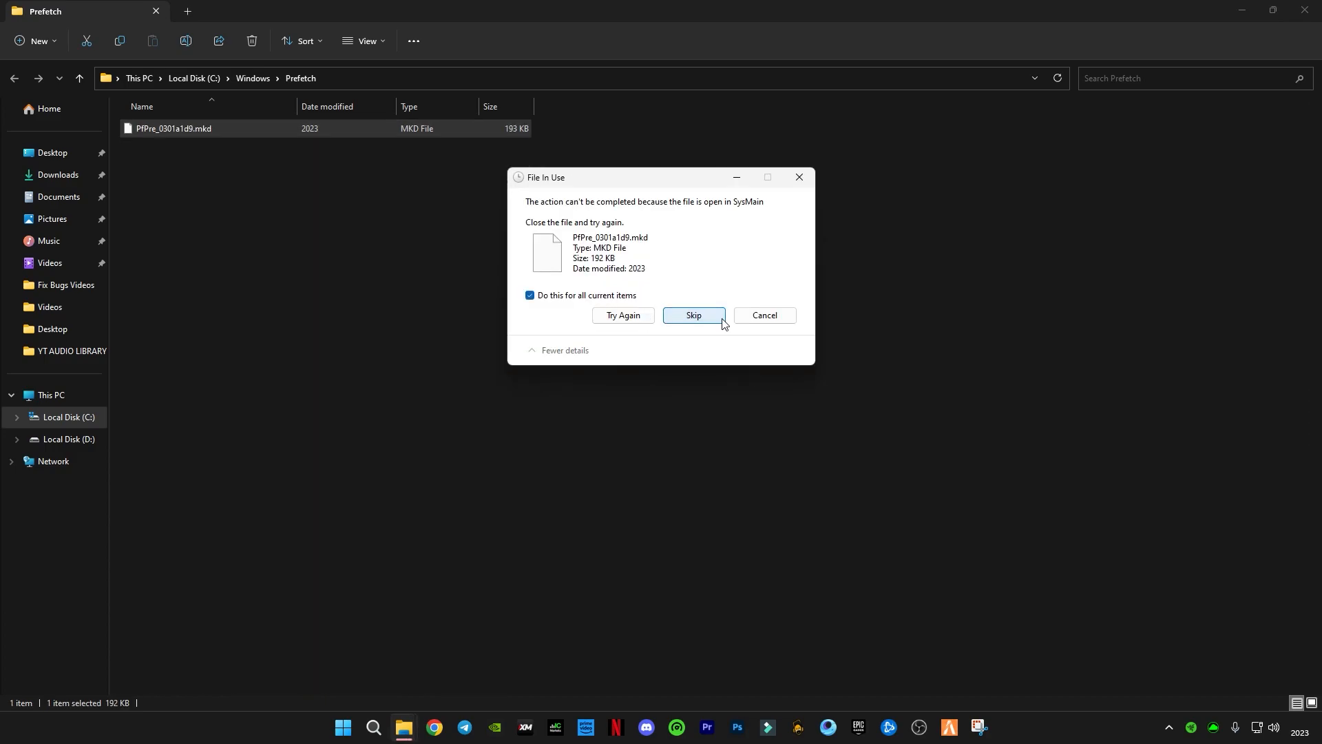
{"action": "left_click", "coordinate": [693, 319]}
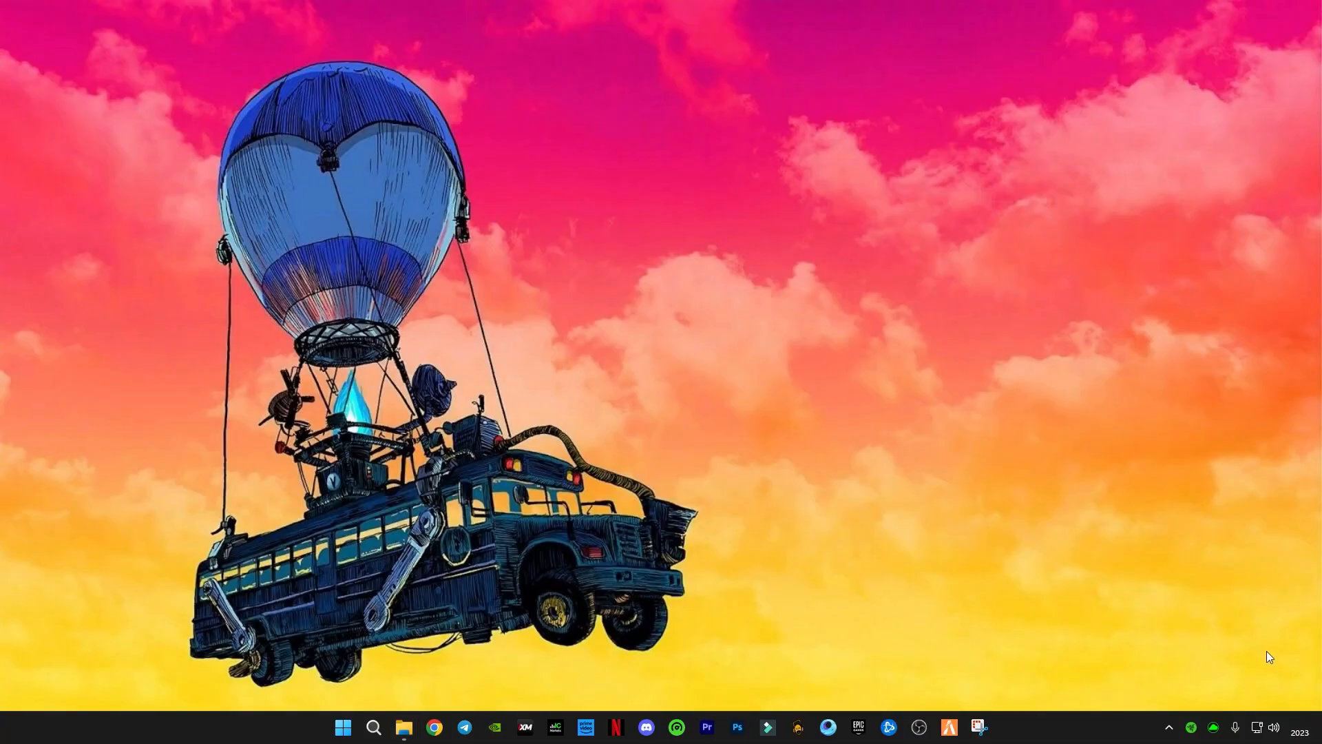
{"action": "mouse_move", "coordinate": [659, 472]}
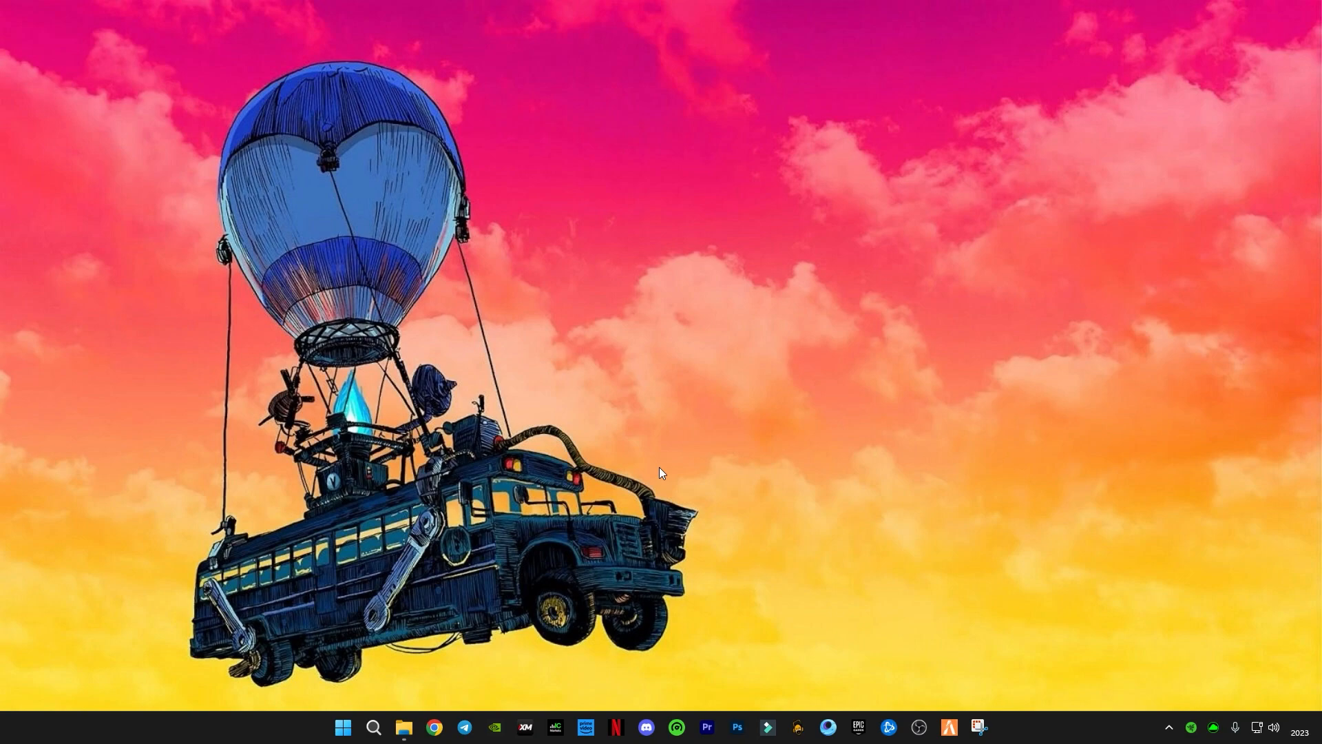
{"action": "mouse_move", "coordinate": [418, 660]}
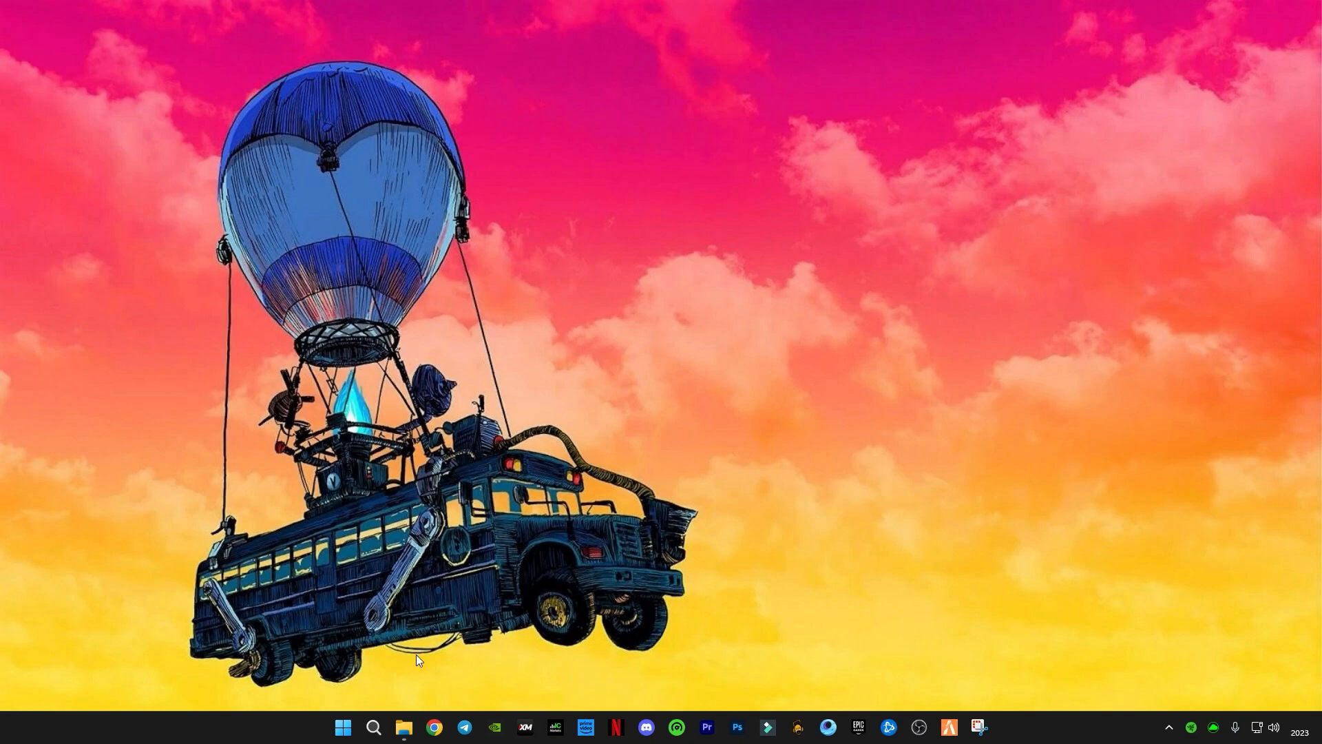
- Open the D: drive folder holding the Windows Registry archive
{"action": "left_click", "coordinate": [403, 733]}
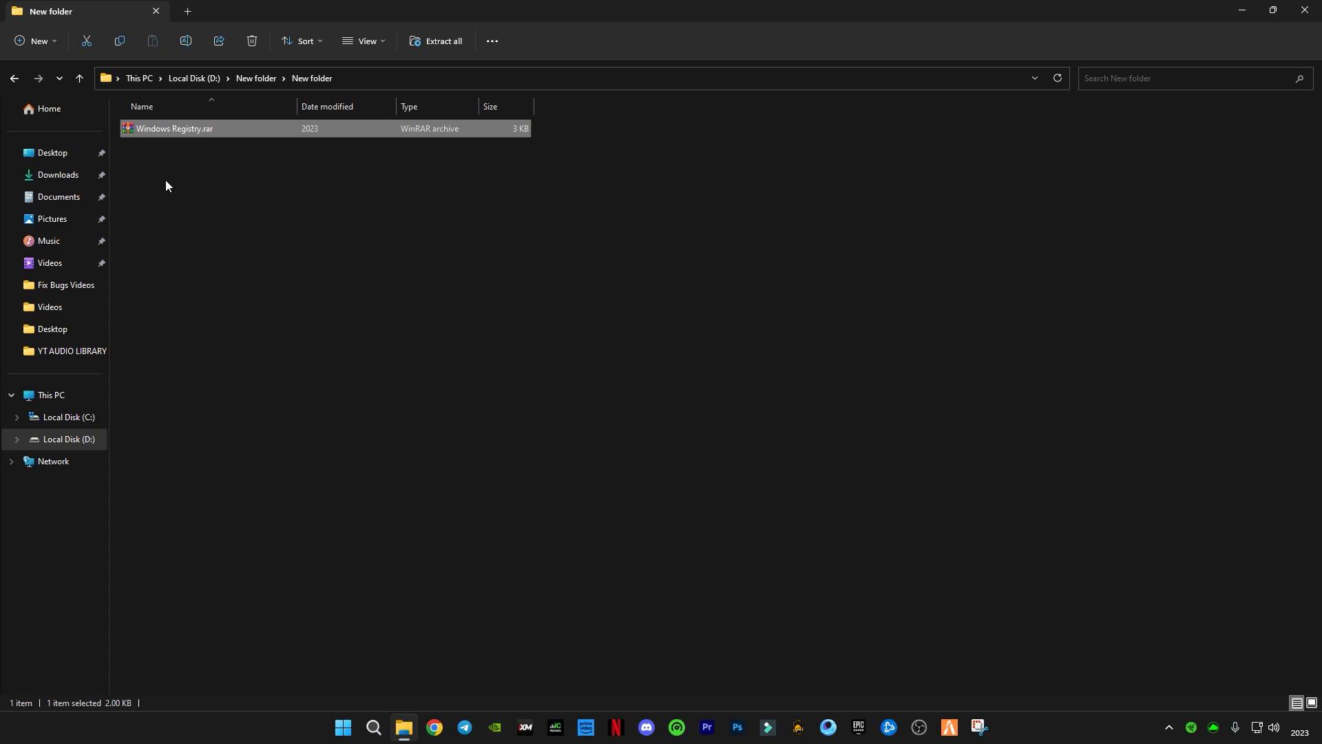
{"action": "mouse_move", "coordinate": [210, 214]}
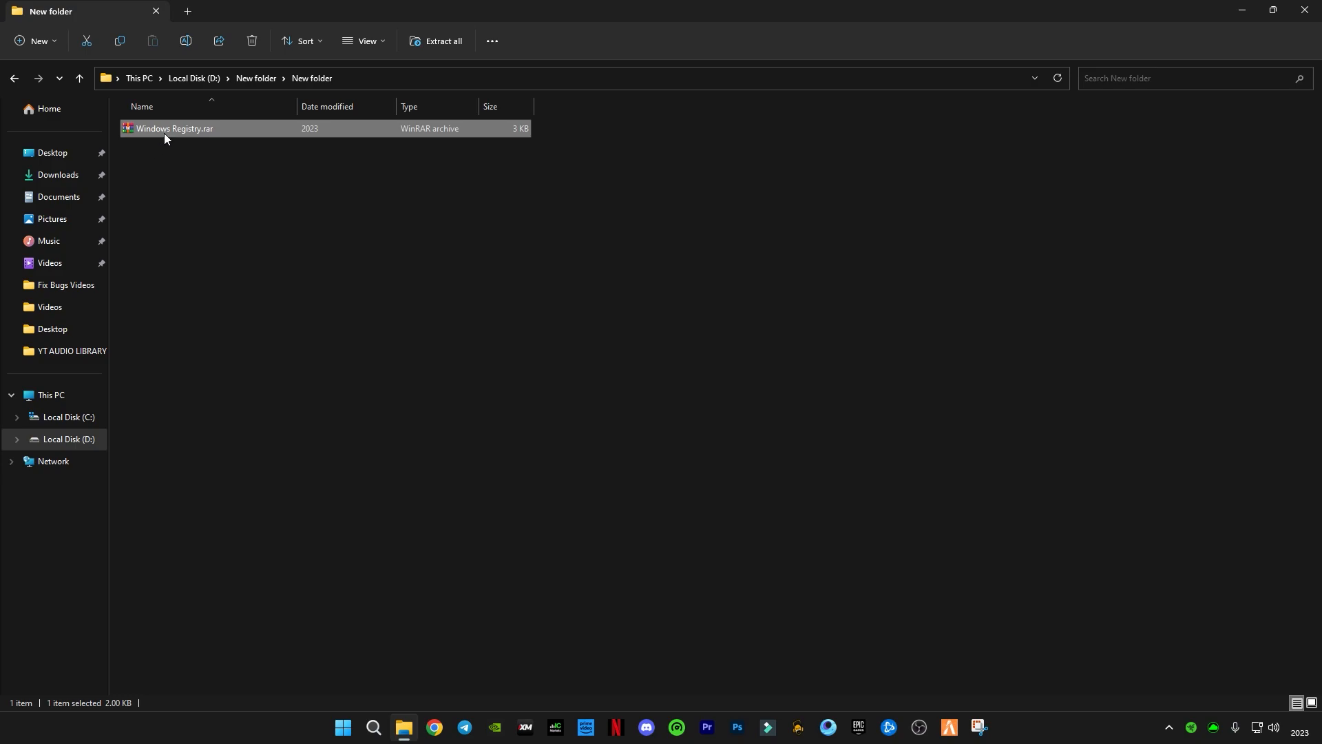
- Extract the Windows Registry archive and apply the Disable Hibernate registry file
{"action": "right_click", "coordinate": [174, 128]}
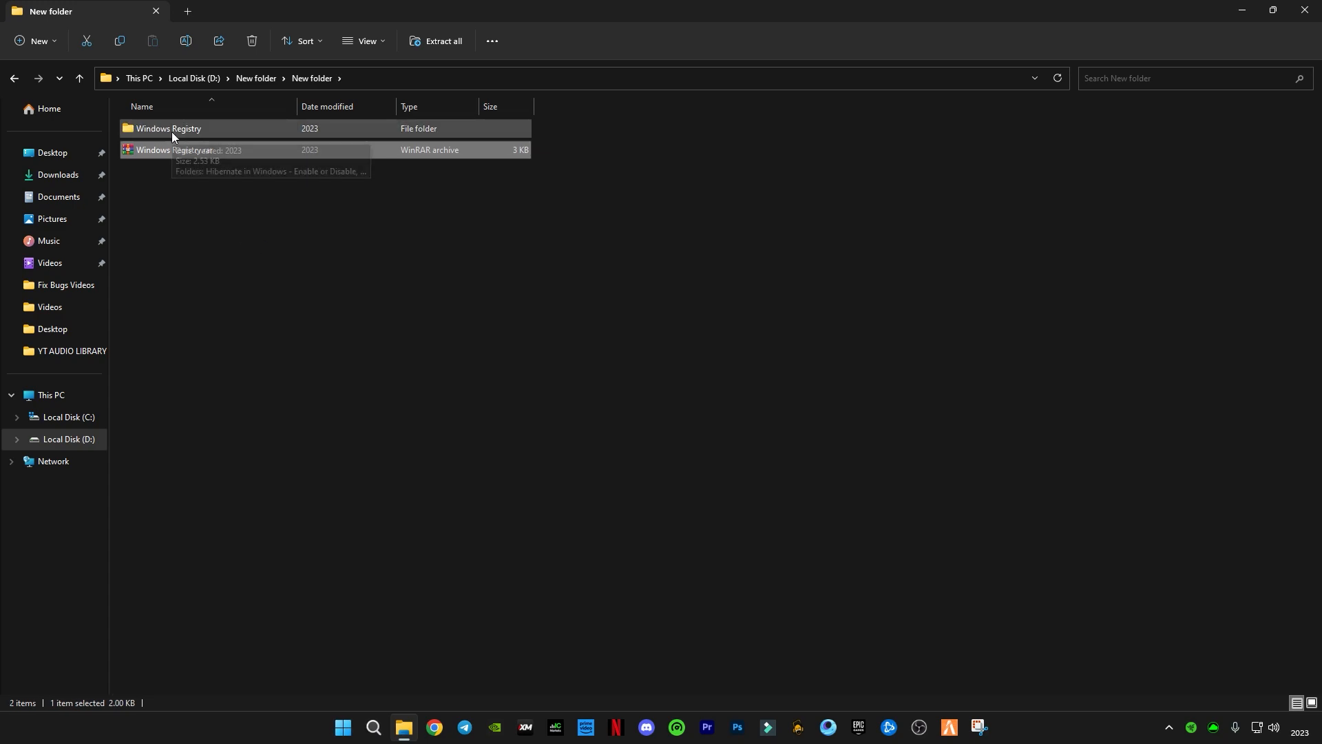
{"action": "double_click", "coordinate": [168, 128]}
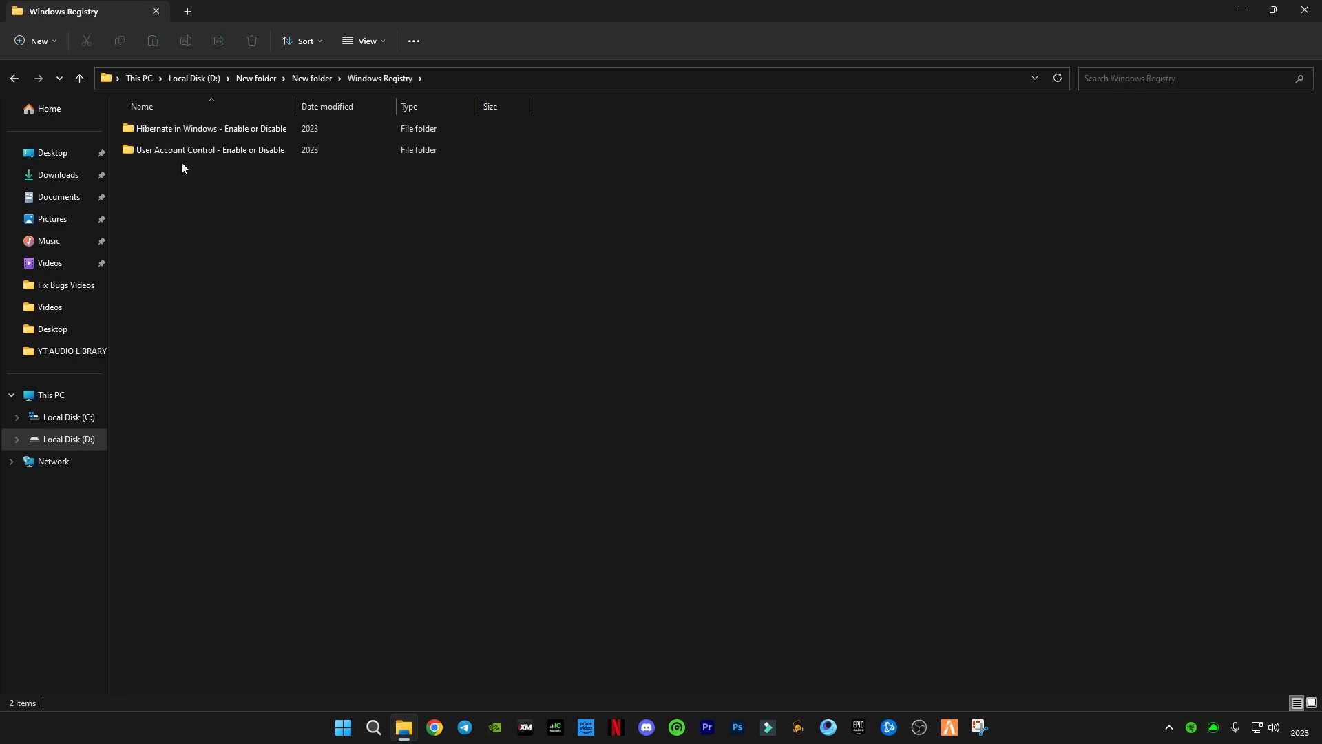
{"action": "mouse_move", "coordinate": [175, 150]}
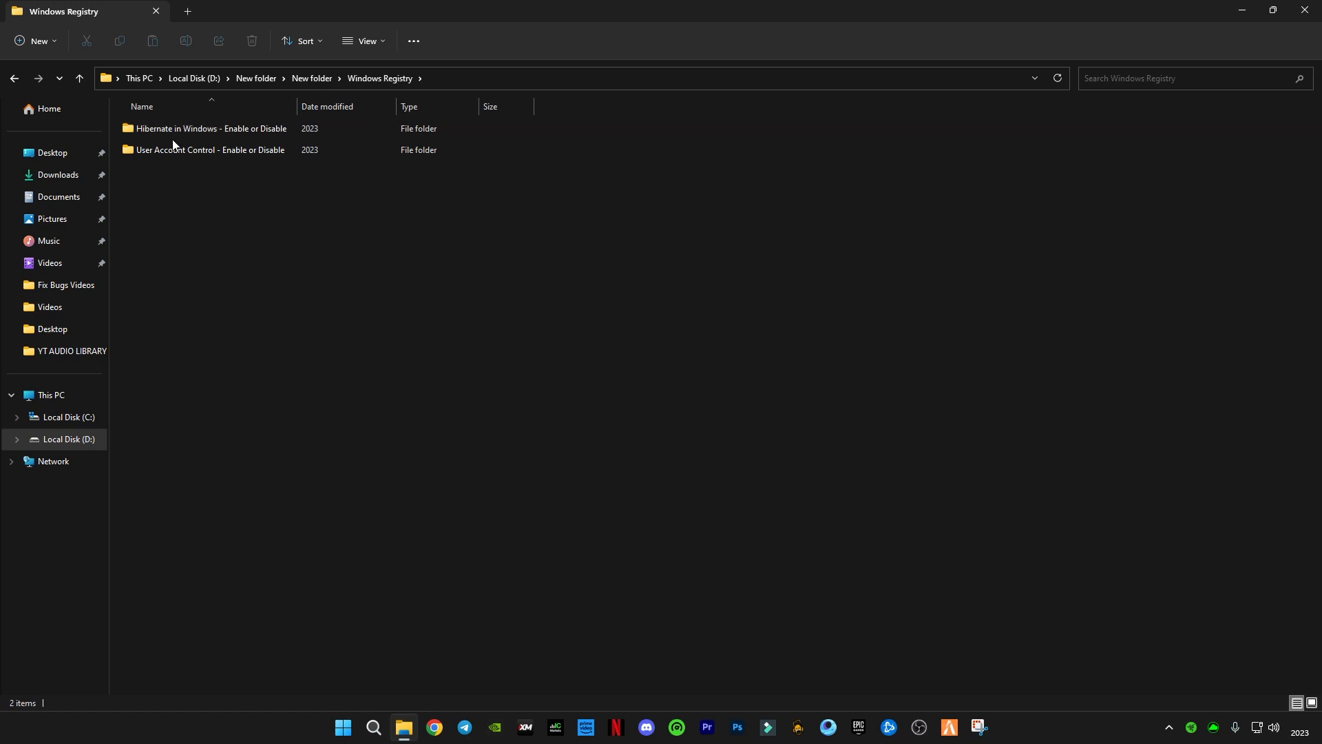
{"action": "mouse_move", "coordinate": [208, 153]}
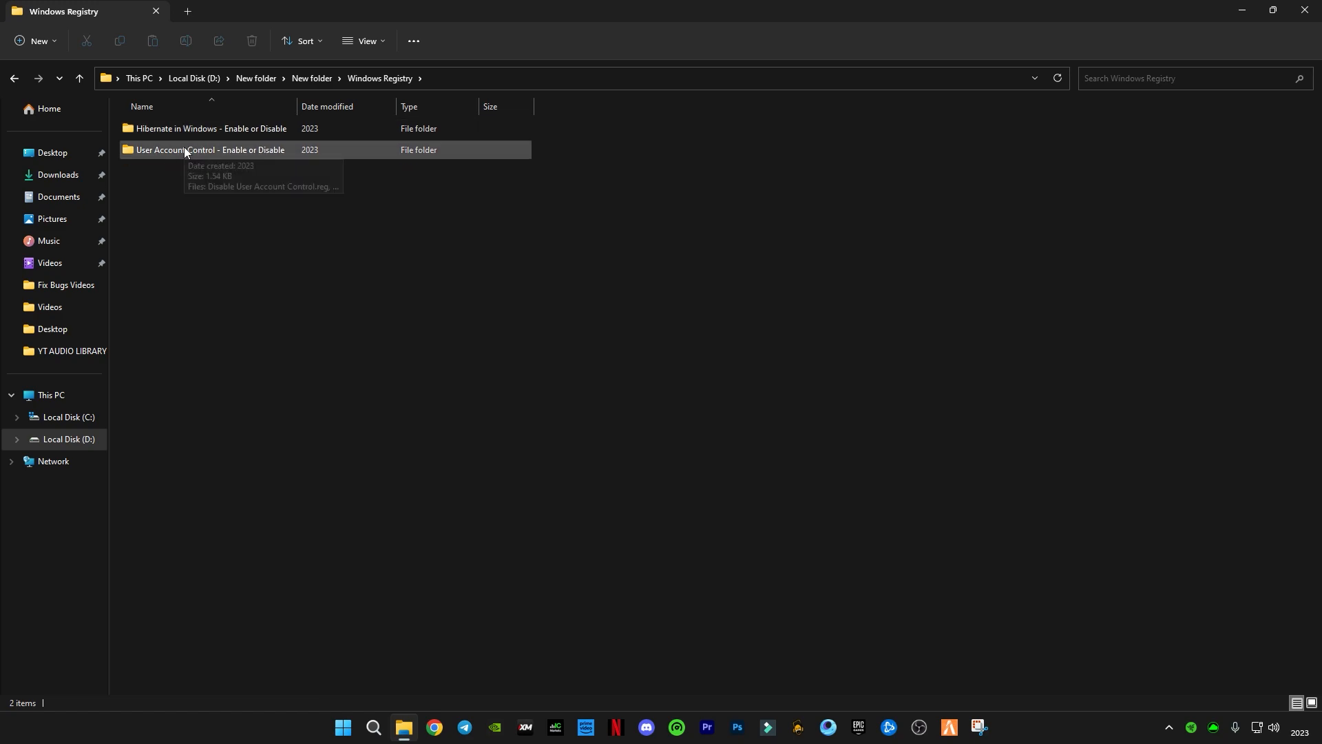
{"action": "mouse_move", "coordinate": [211, 129]}
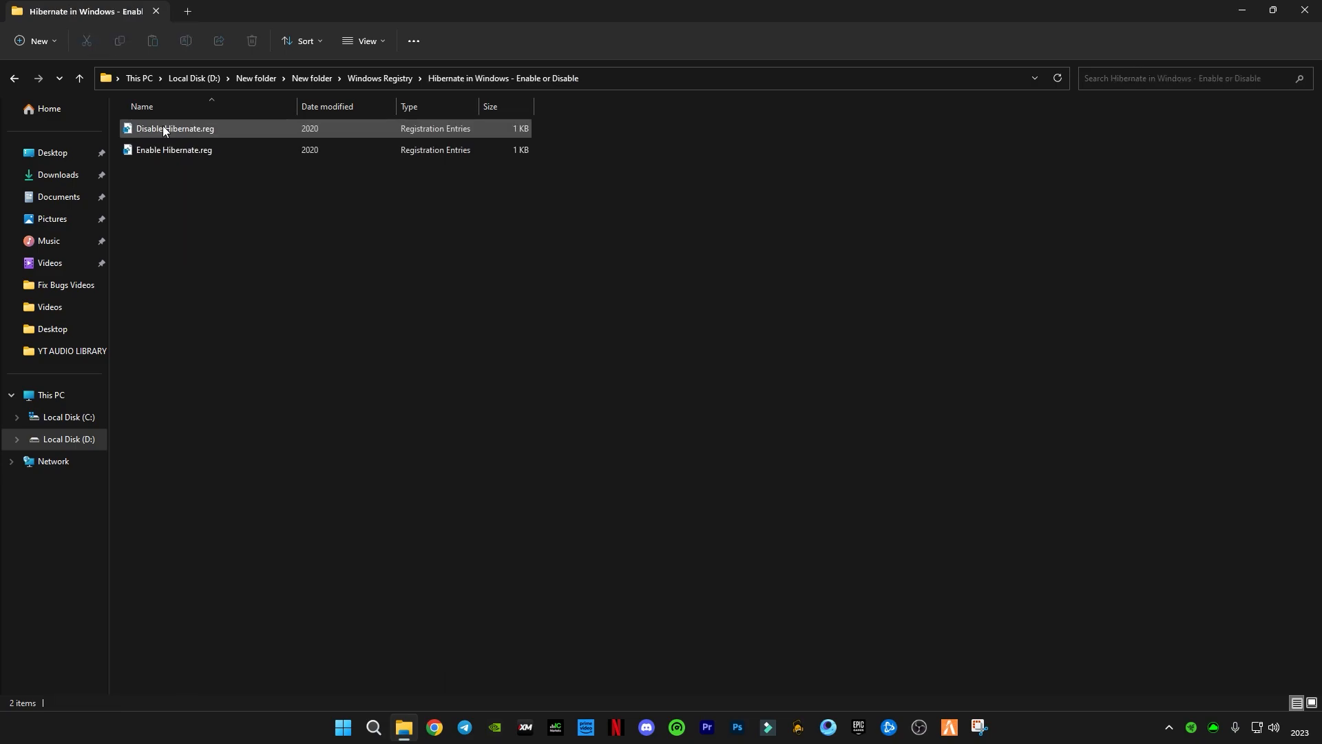
{"action": "double_click", "coordinate": [175, 128]}
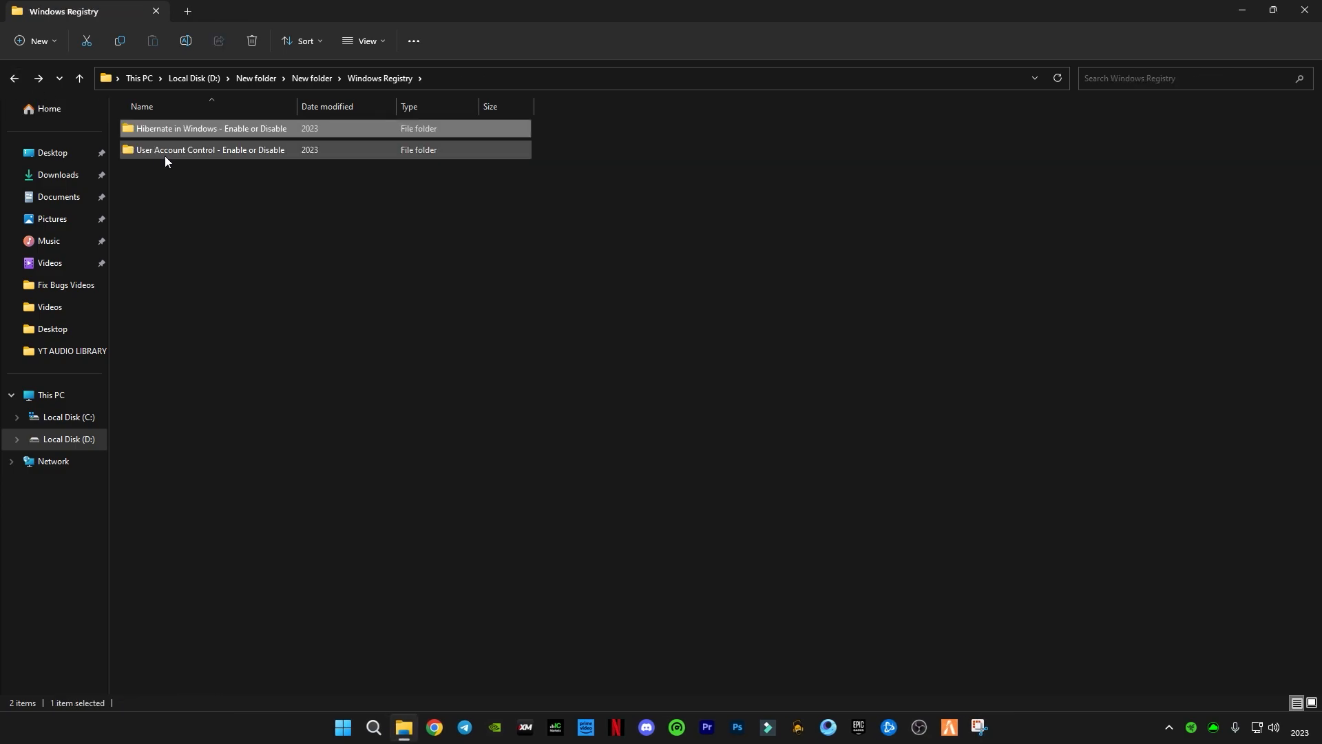
- Apply the Disable User Account Control registry file and acknowledge the import
{"action": "double_click", "coordinate": [210, 150]}
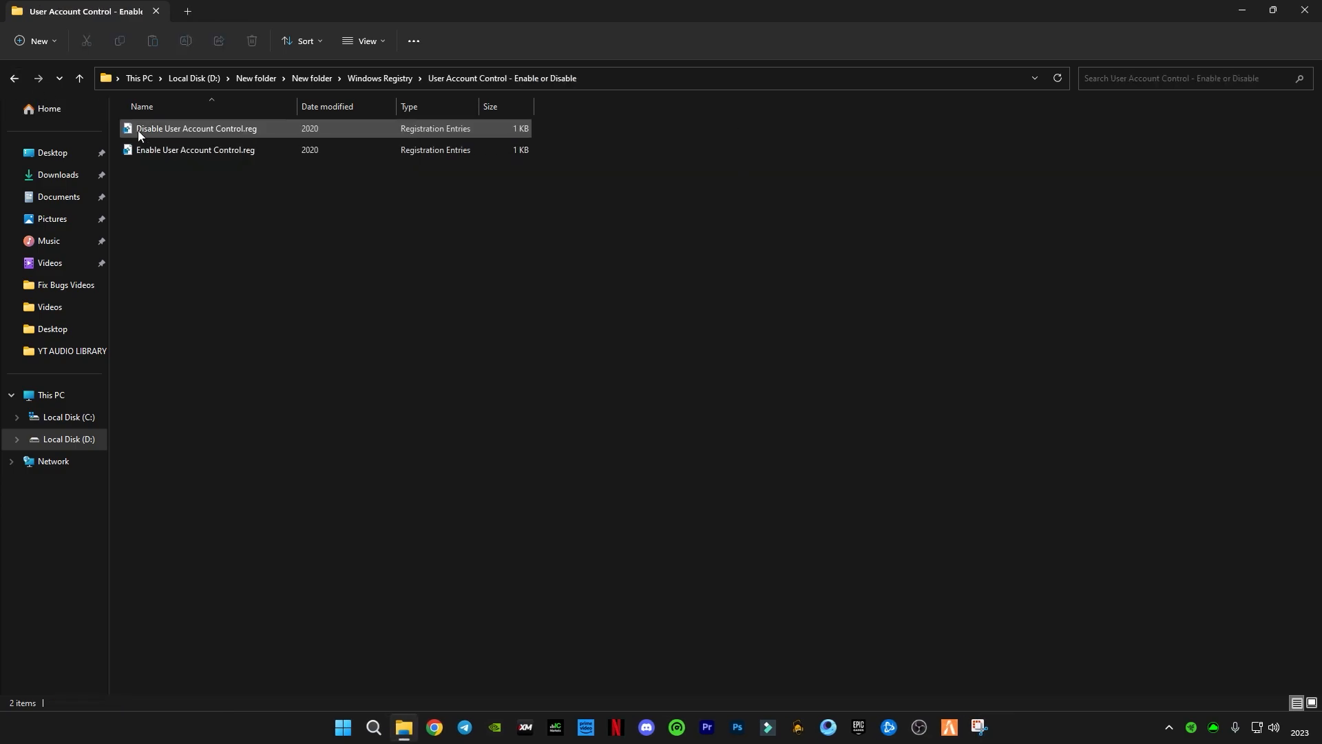
{"action": "double_click", "coordinate": [196, 128]}
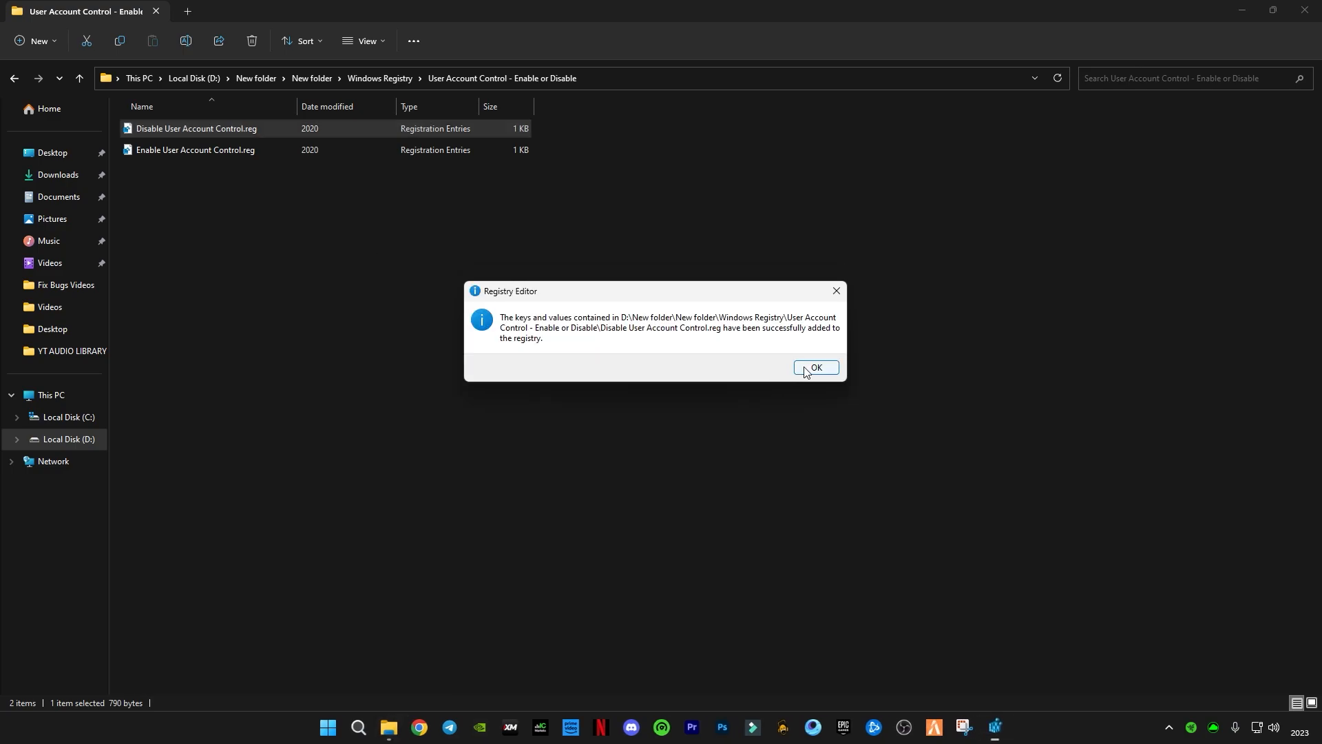
{"action": "left_click", "coordinate": [813, 369]}
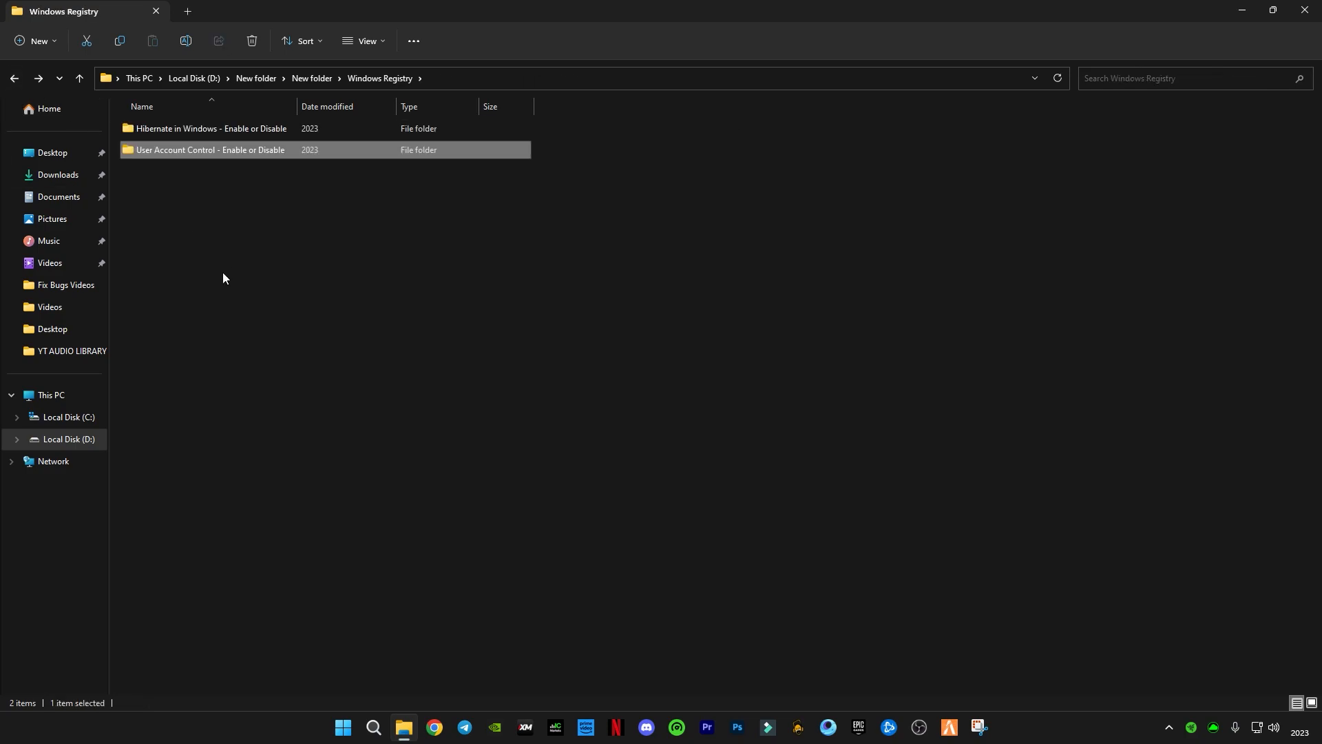
{"action": "mouse_move", "coordinate": [209, 128]}
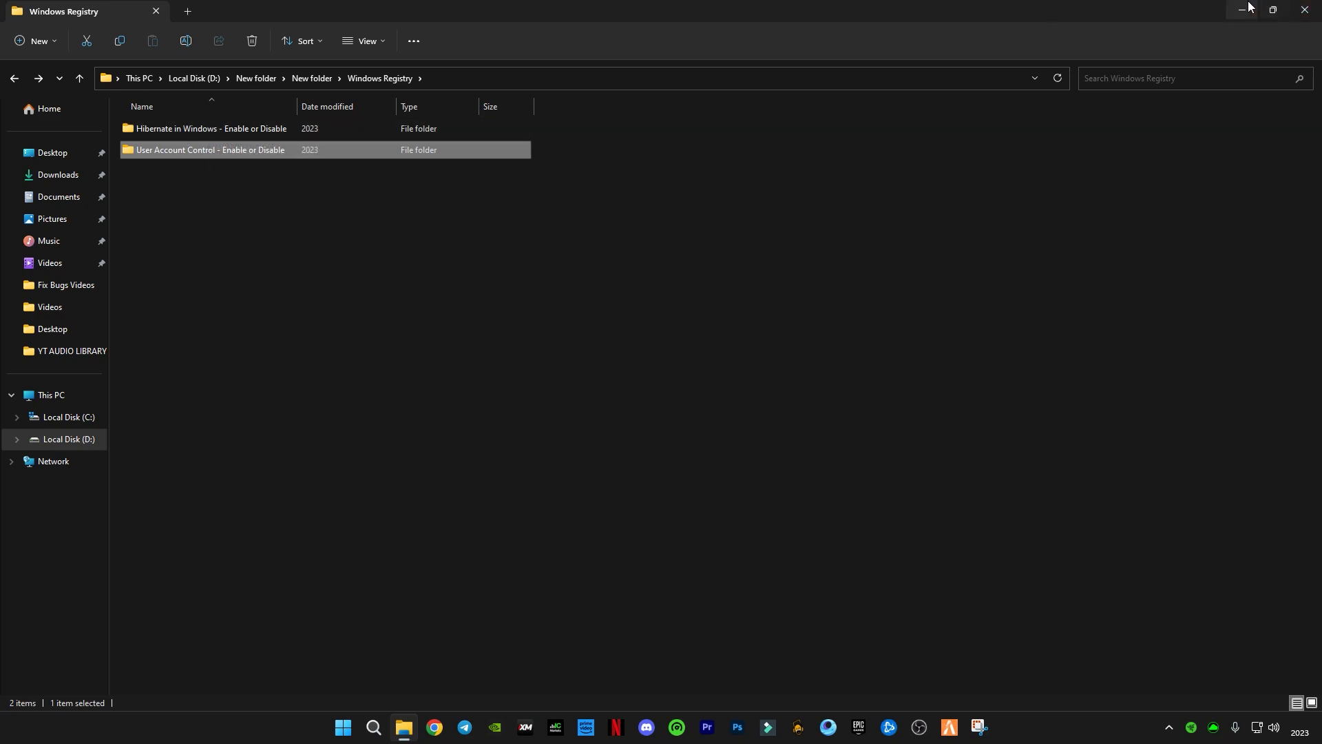
- From the network tray icon reach Advanced network settings, briefly checking Advanced sharing settings
{"action": "double_click", "coordinate": [210, 128]}
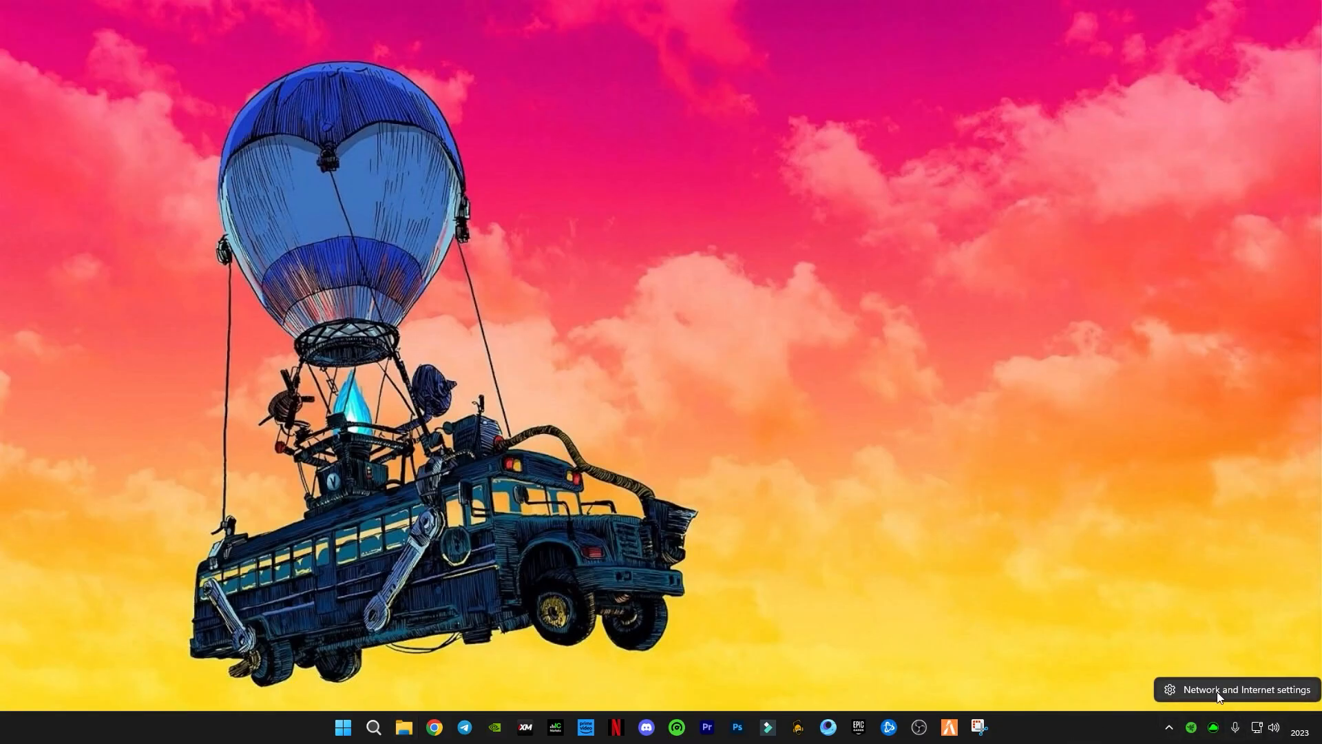
{"action": "left_click", "coordinate": [1246, 688]}
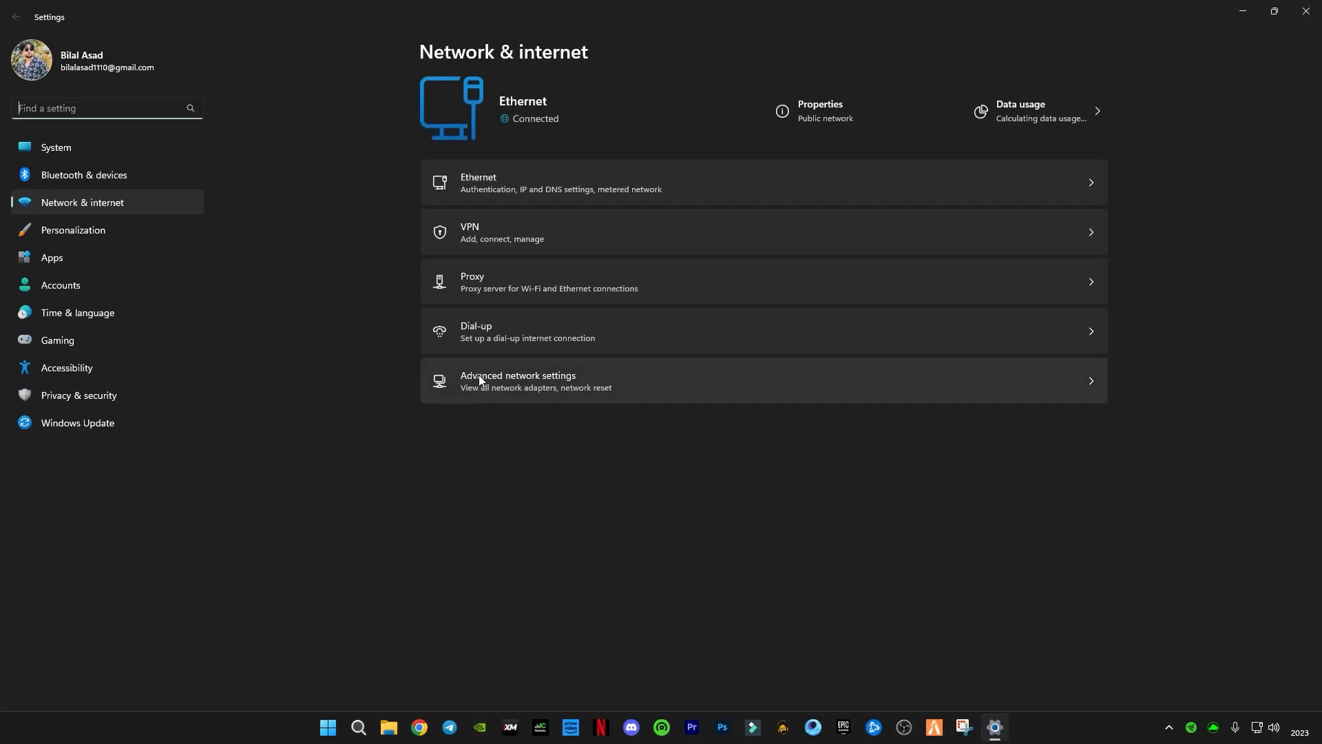
{"action": "left_click", "coordinate": [520, 382]}
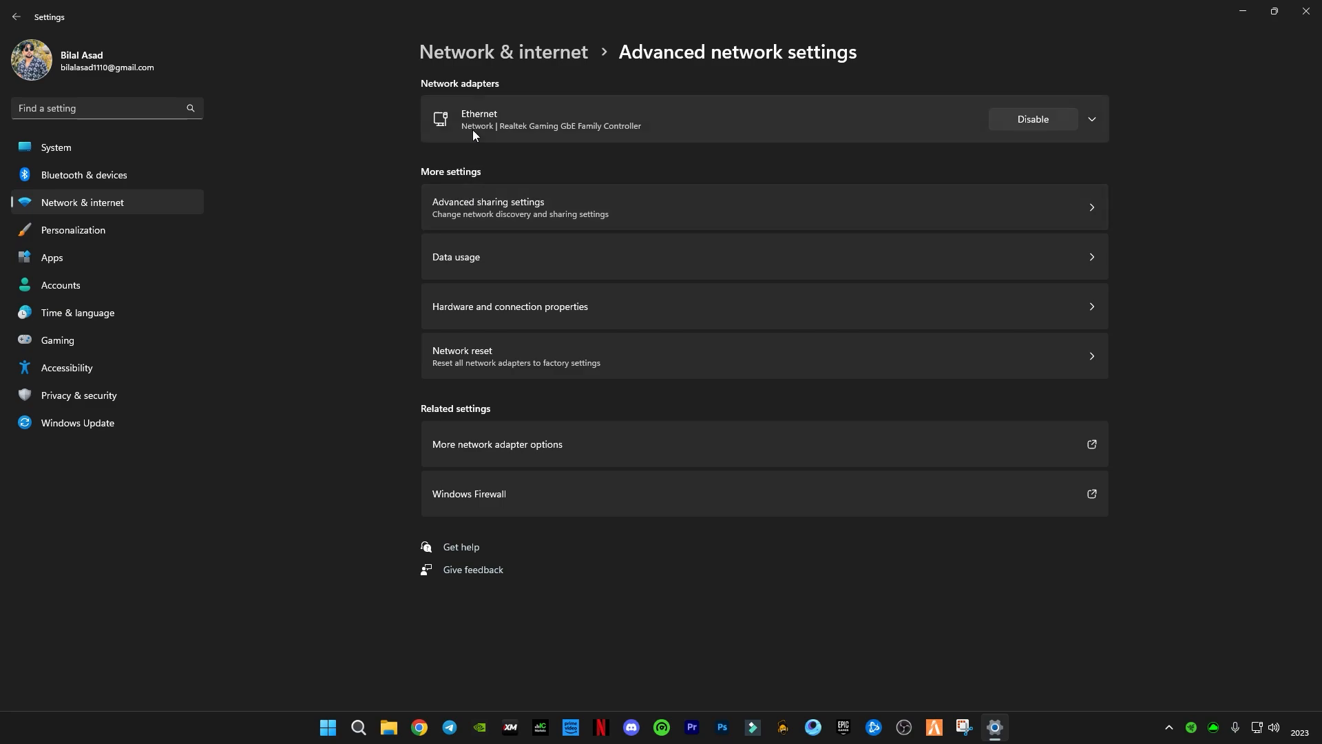
{"action": "mouse_move", "coordinate": [480, 138]}
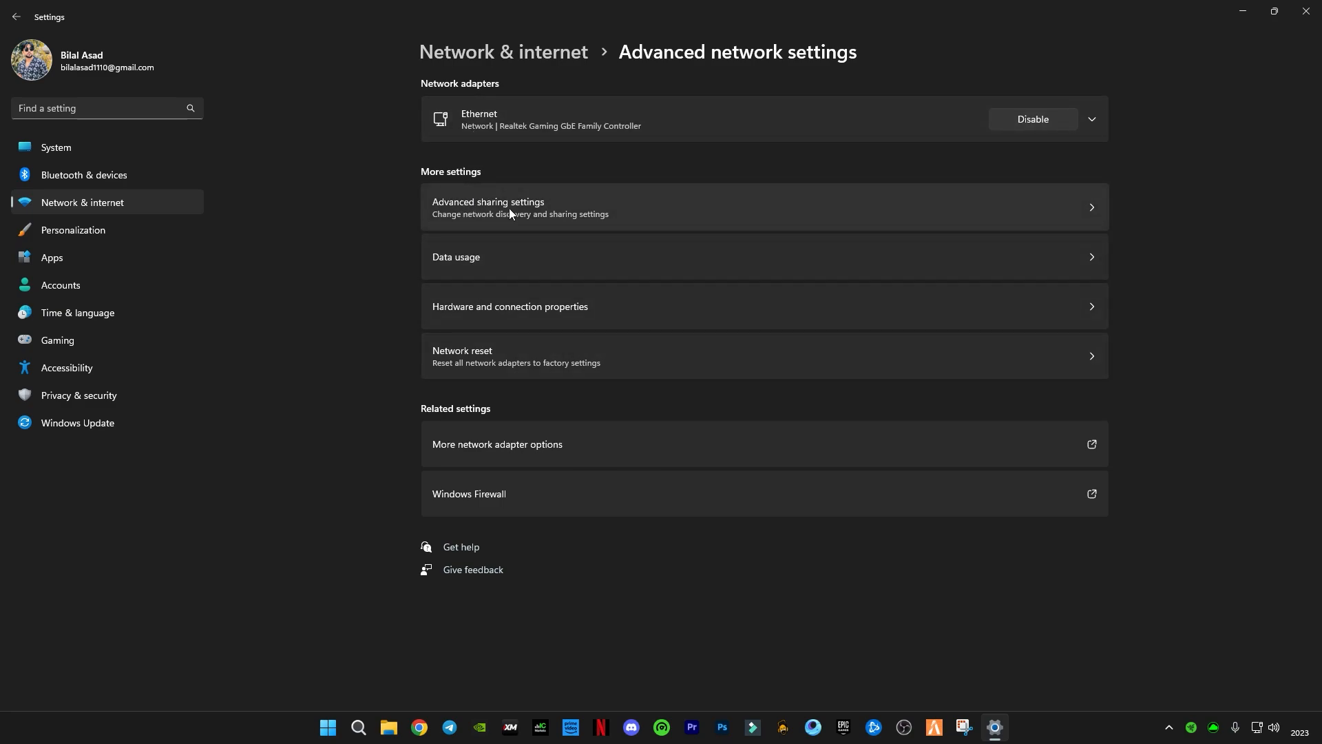
{"action": "left_click", "coordinate": [488, 207]}
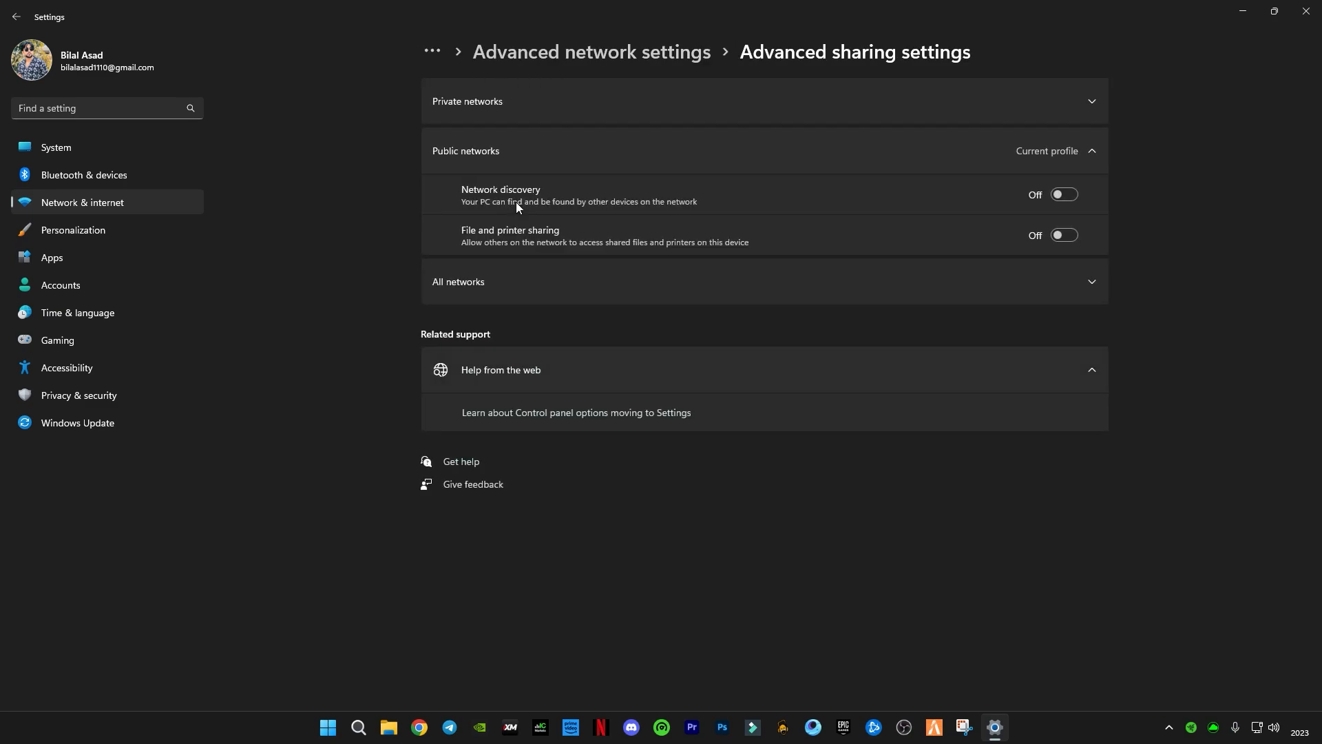
{"action": "left_click", "coordinate": [16, 16]}
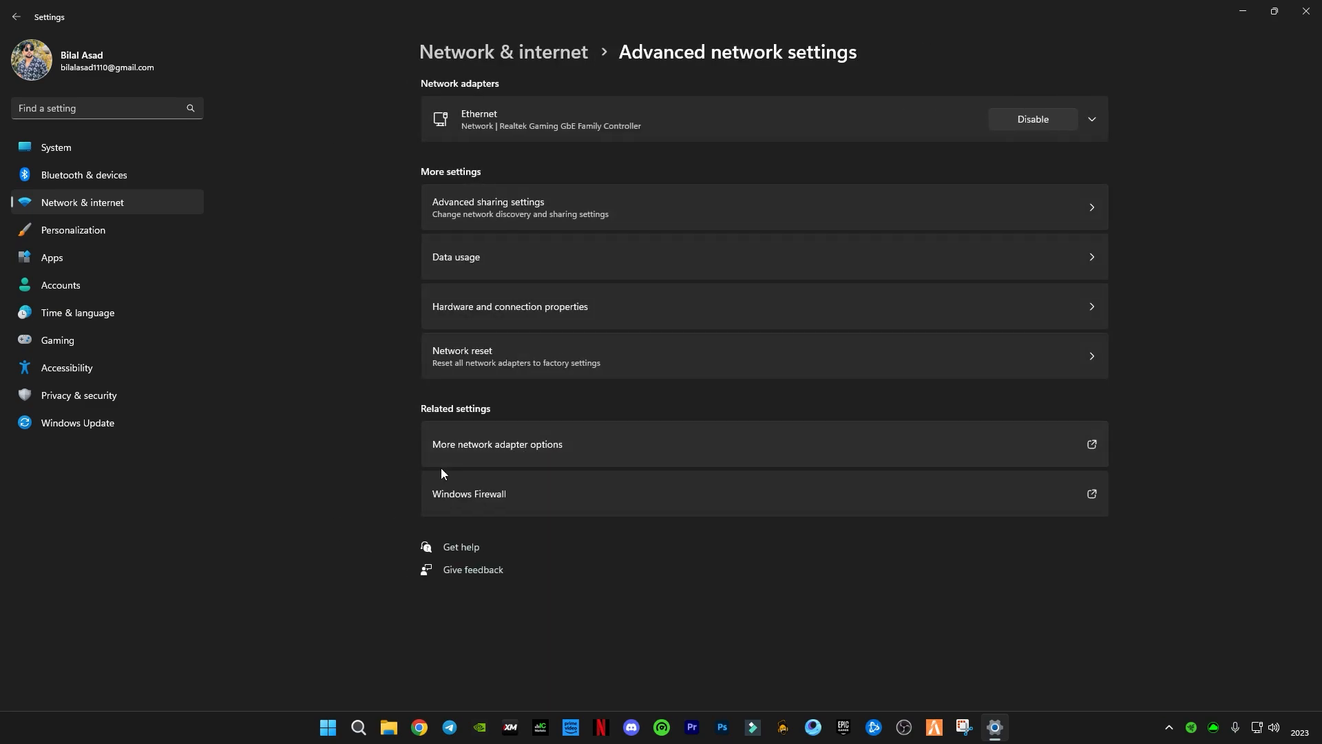
- Open the Ethernet connection's Properties and select Internet Protocol Version 4 (TCP/IPv4)
{"action": "left_click", "coordinate": [497, 445]}
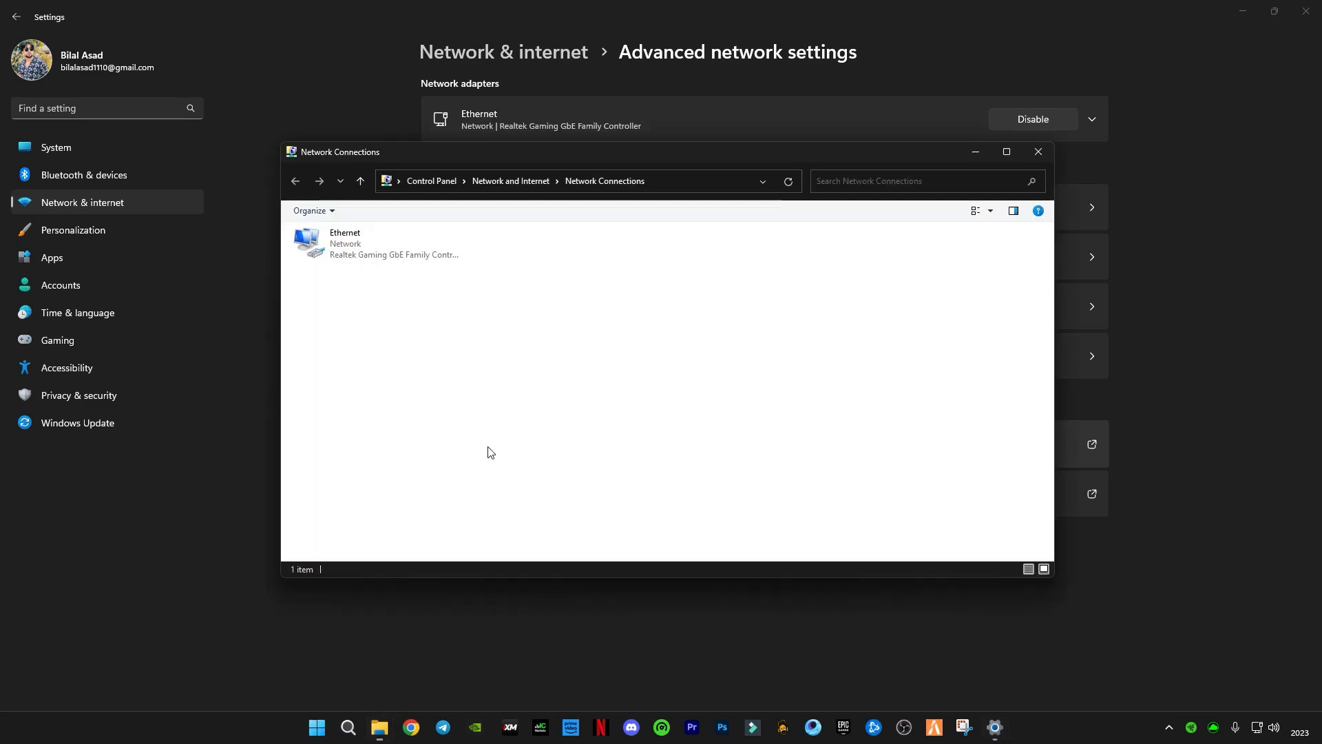
{"action": "left_click_drag", "start_coordinate": [340, 151], "coordinate": [473, 212]}
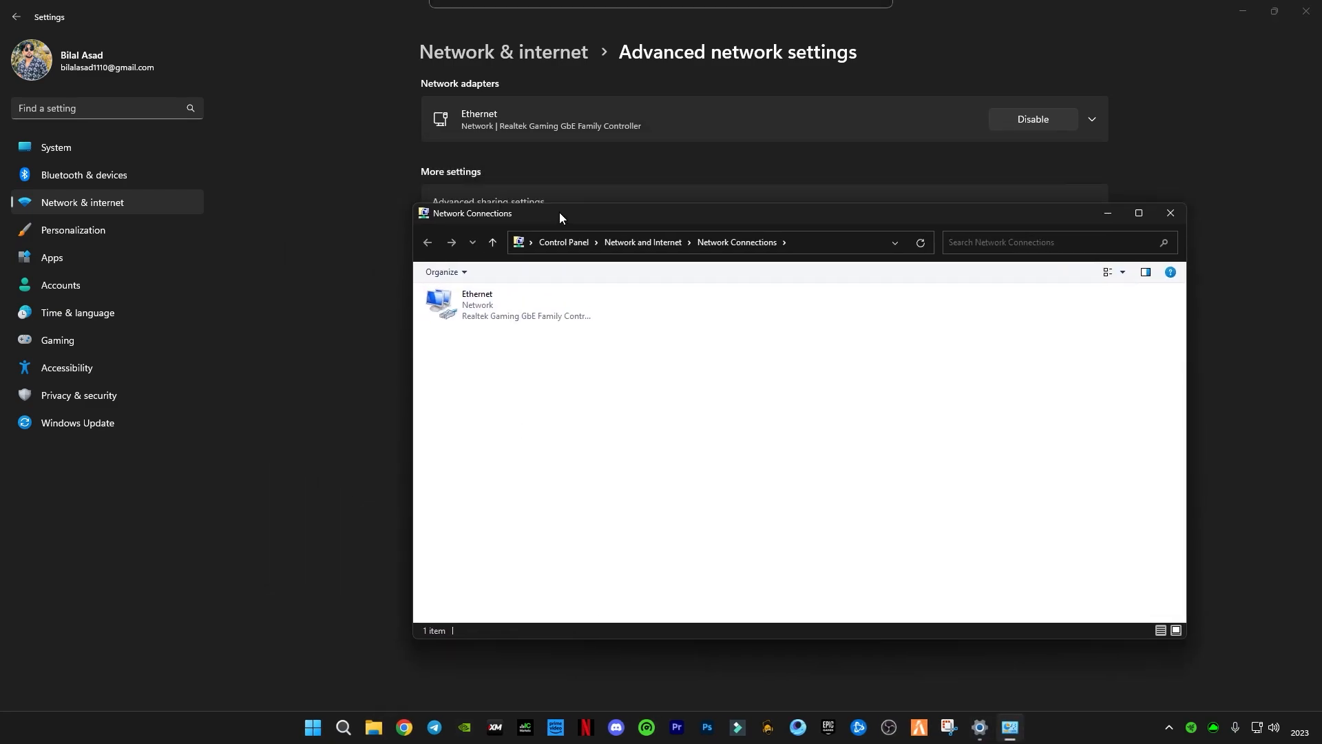
{"action": "right_click", "coordinate": [476, 304]}
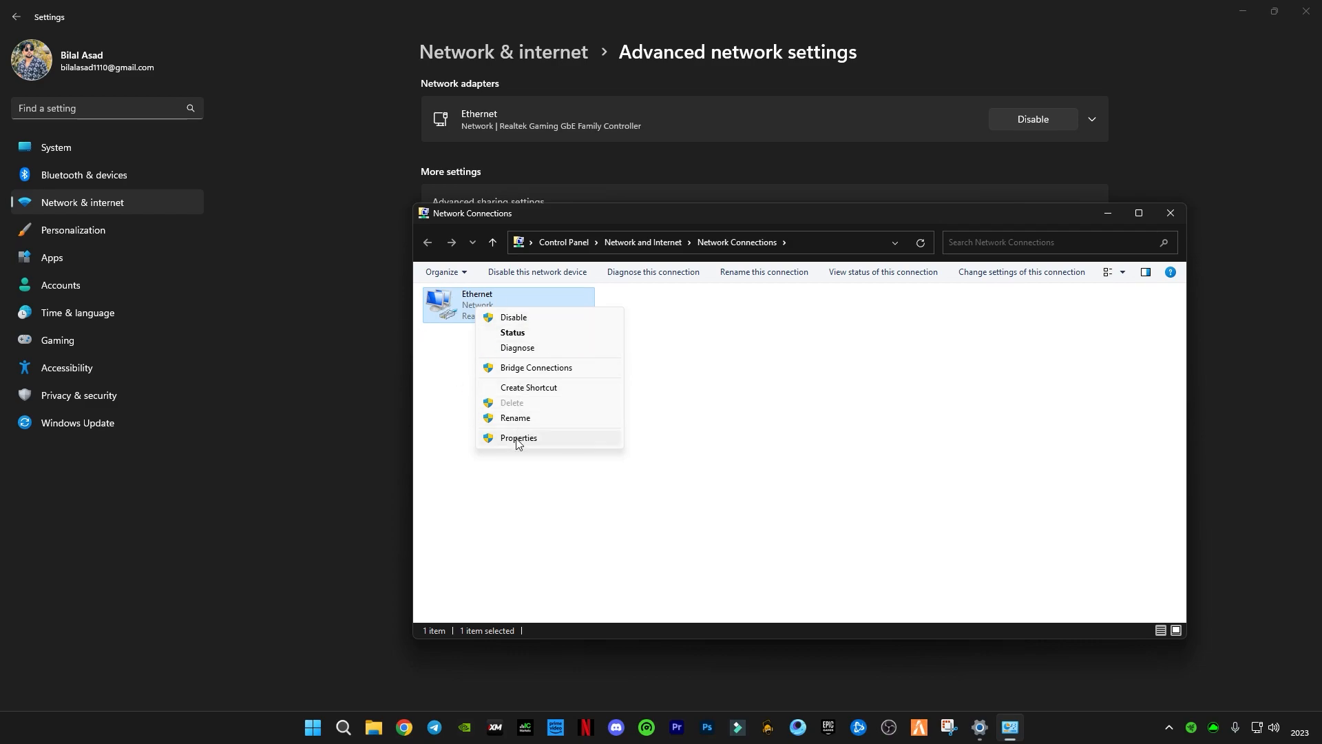
{"action": "left_click", "coordinate": [518, 438]}
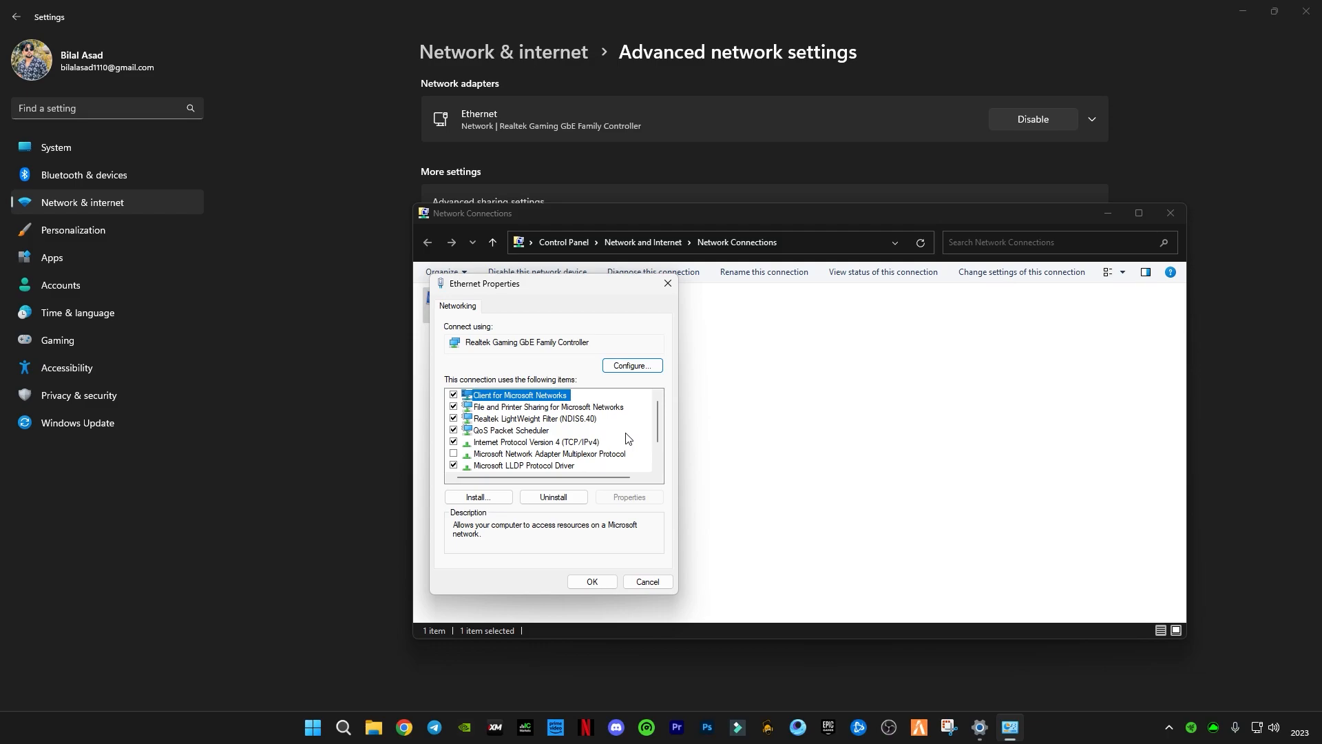
{"action": "left_click", "coordinate": [535, 442]}
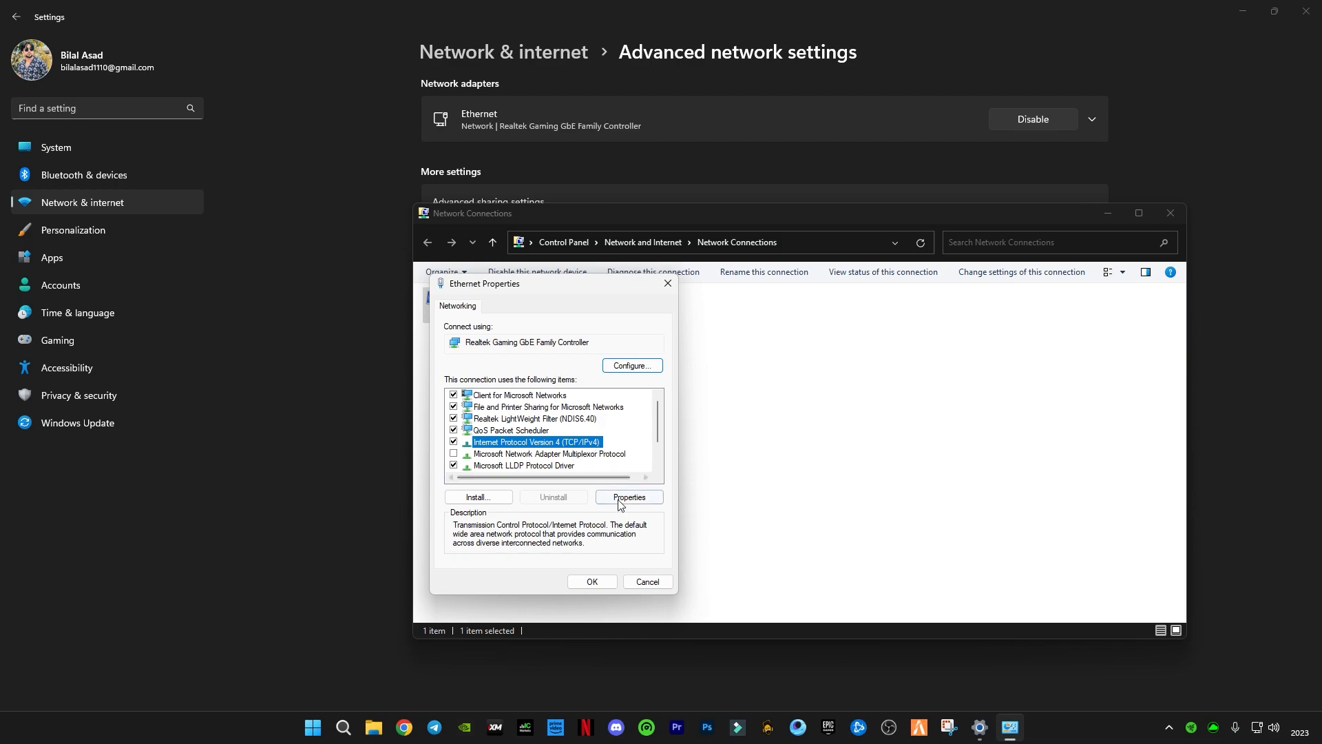
- Set IPv4 DNS servers to 1.1.1.1 and 1.0.0.1 manually and save the Ethernet properties
{"action": "left_click", "coordinate": [628, 497]}
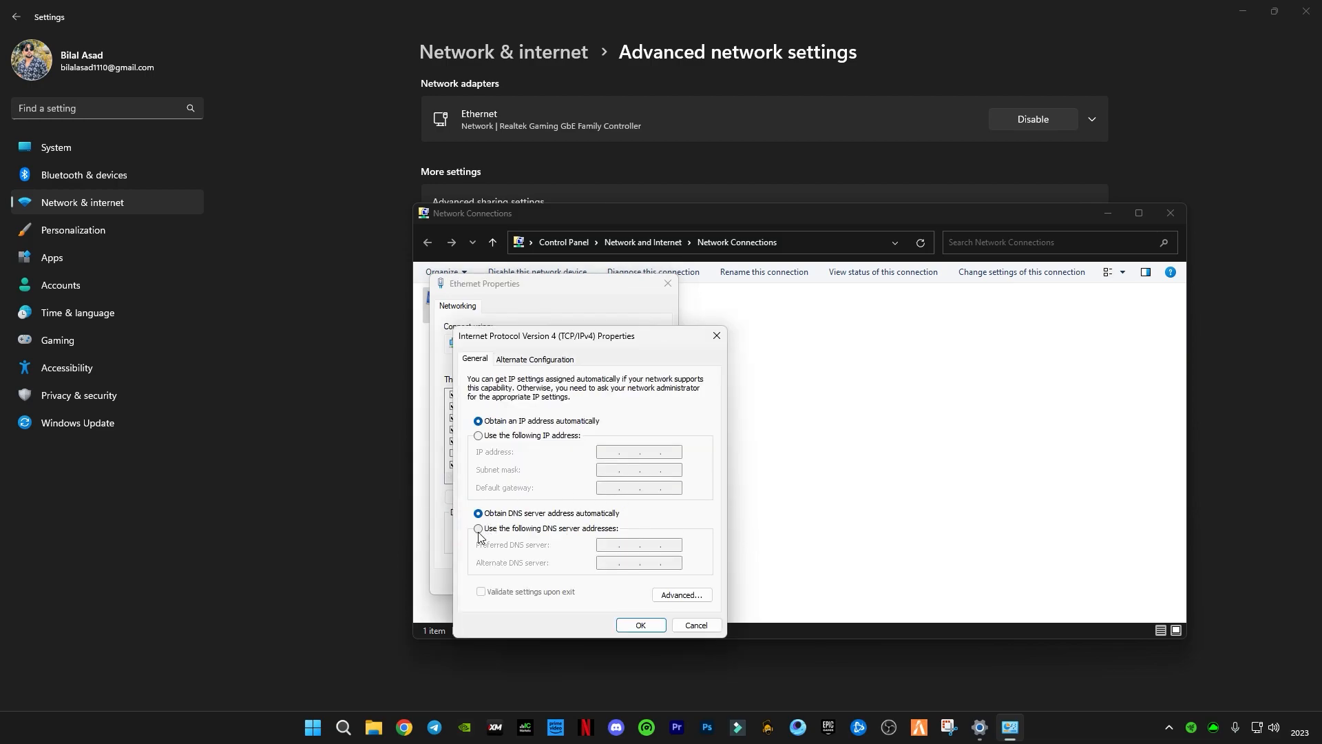
{"action": "left_click", "coordinate": [478, 529]}
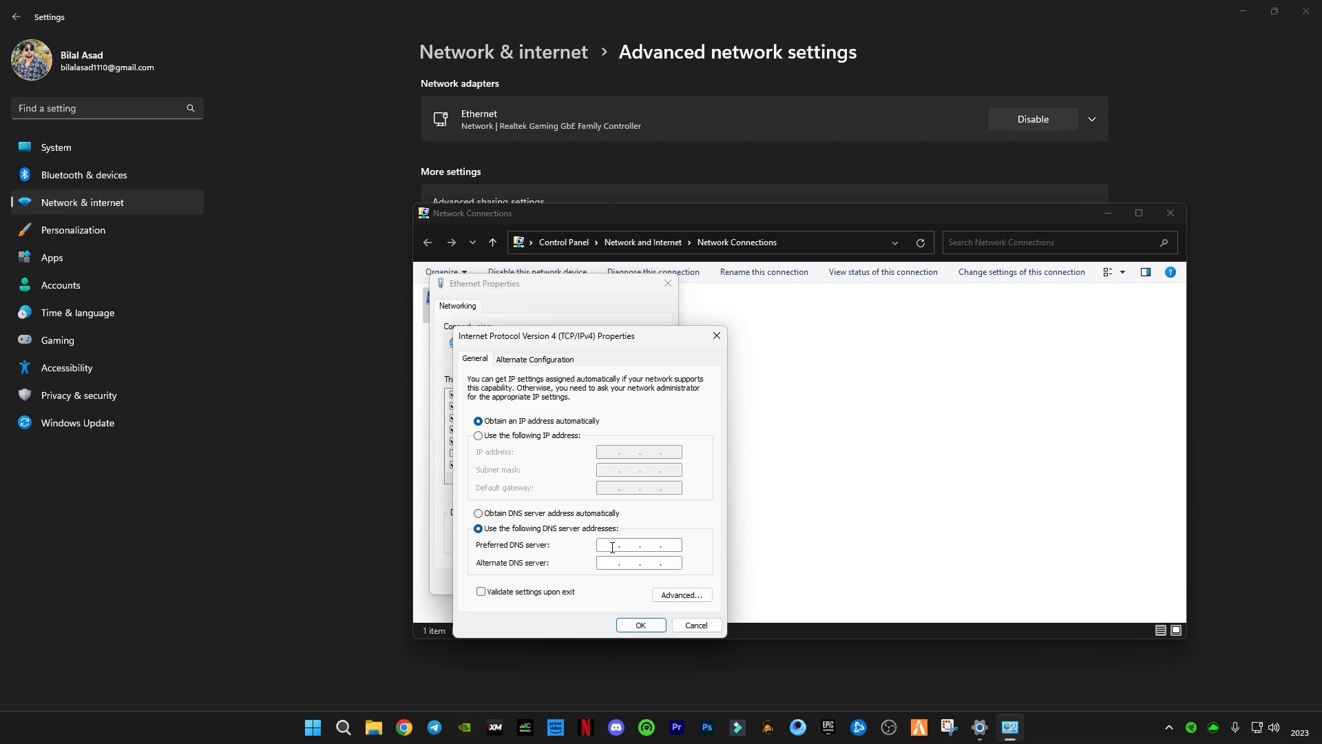
{"action": "type", "text": "1 . 1 . 1 ."}
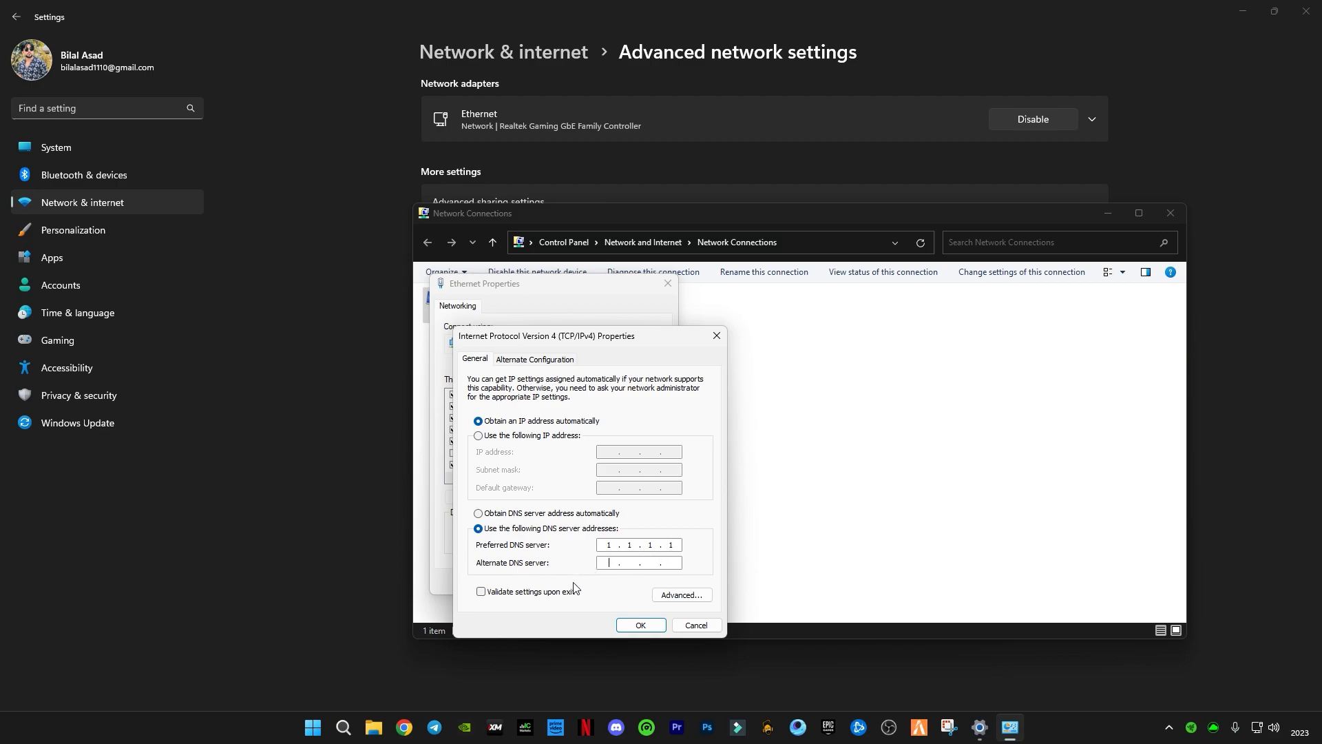
{"action": "type", "text": "1..."}
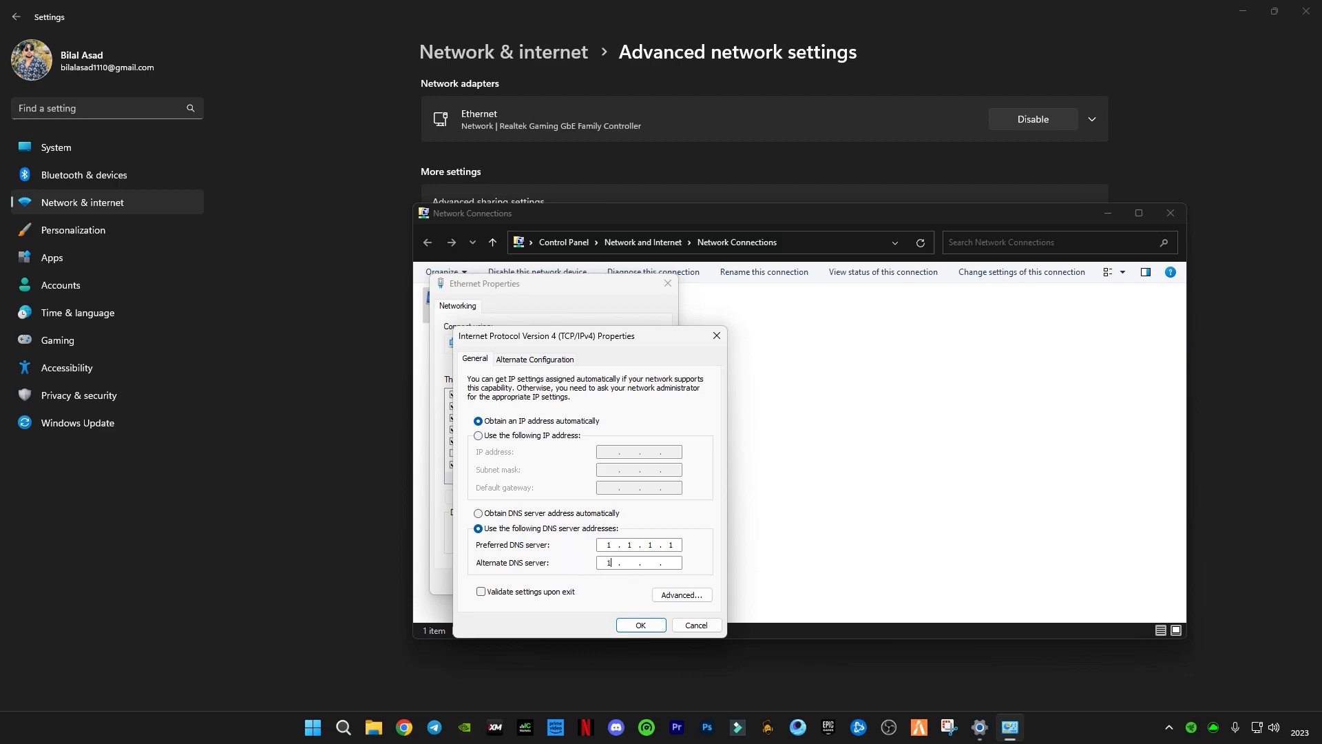
{"action": "type", "text": "1.0"}
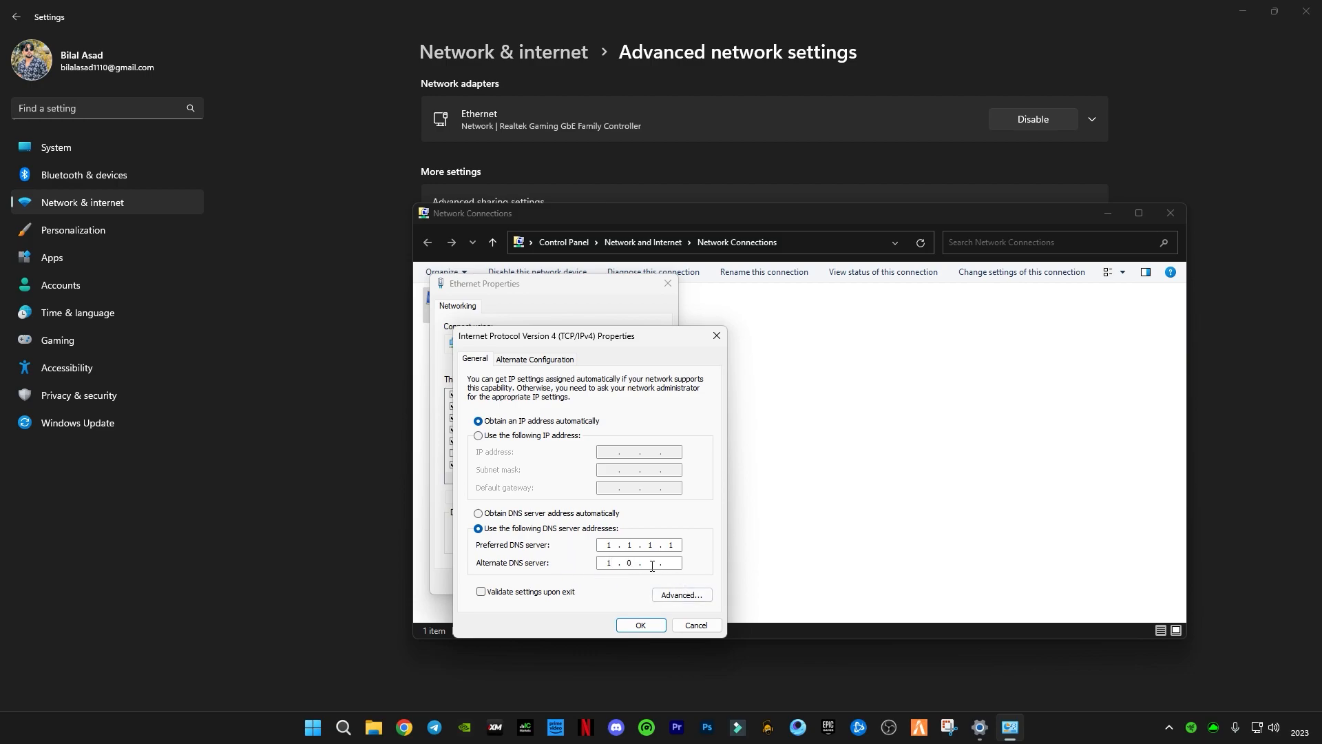
{"action": "type", "text": "4"}
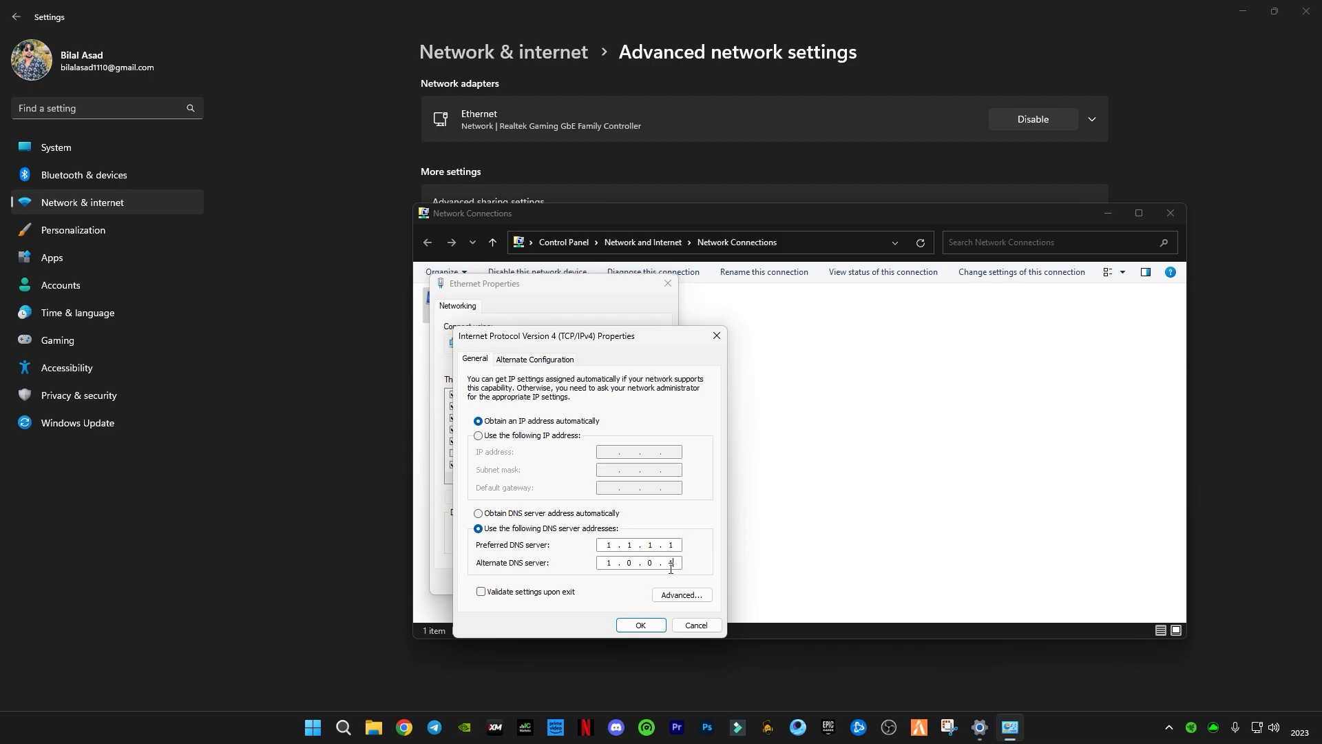
{"action": "left_click", "coordinate": [639, 628]}
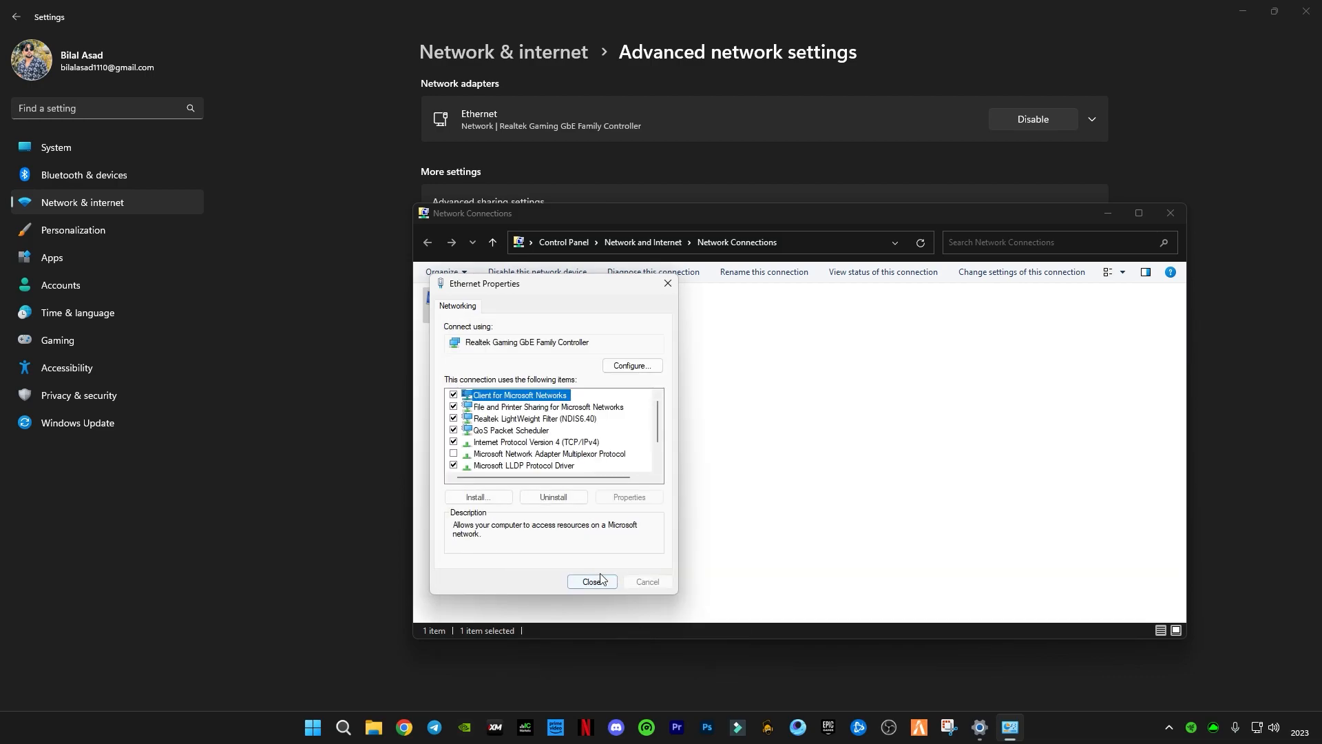
{"action": "left_click", "coordinate": [592, 582]}
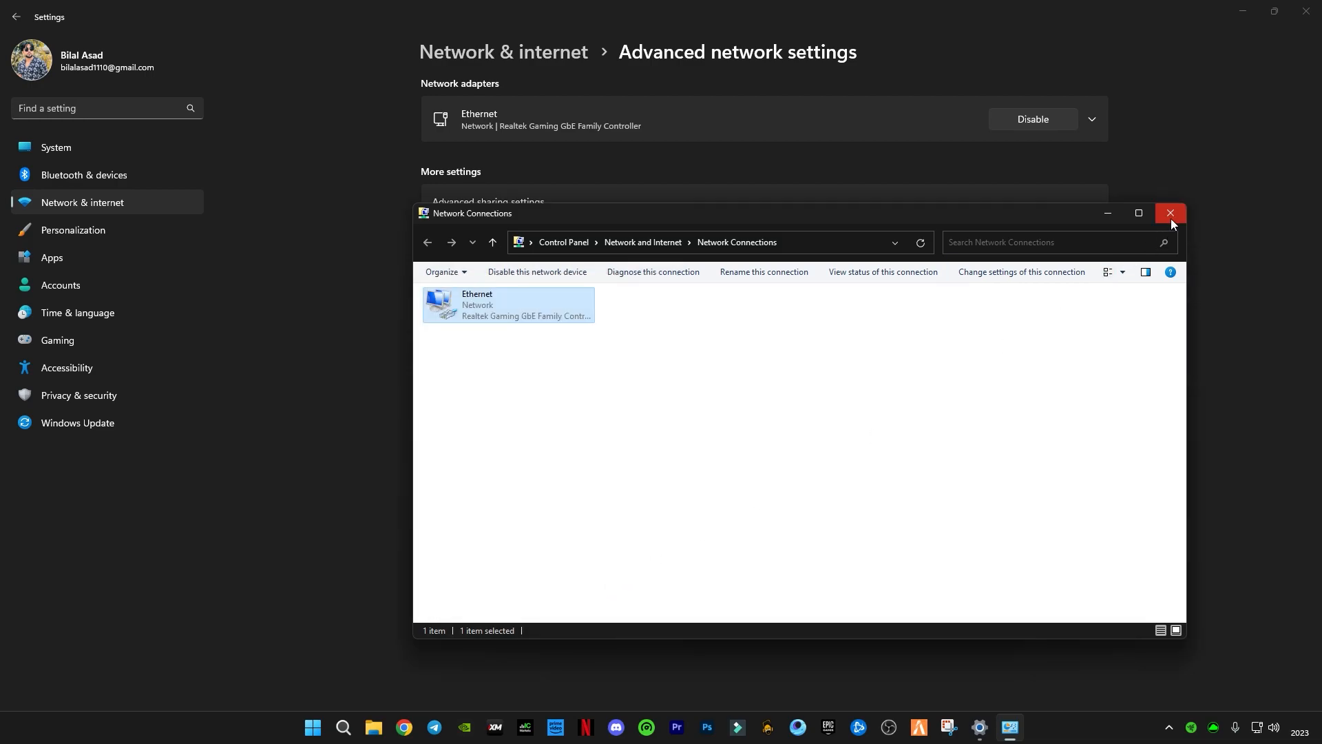
- Close Network Connections to return to the desktop and show the hidden tray icons
{"action": "left_click", "coordinate": [1171, 212]}
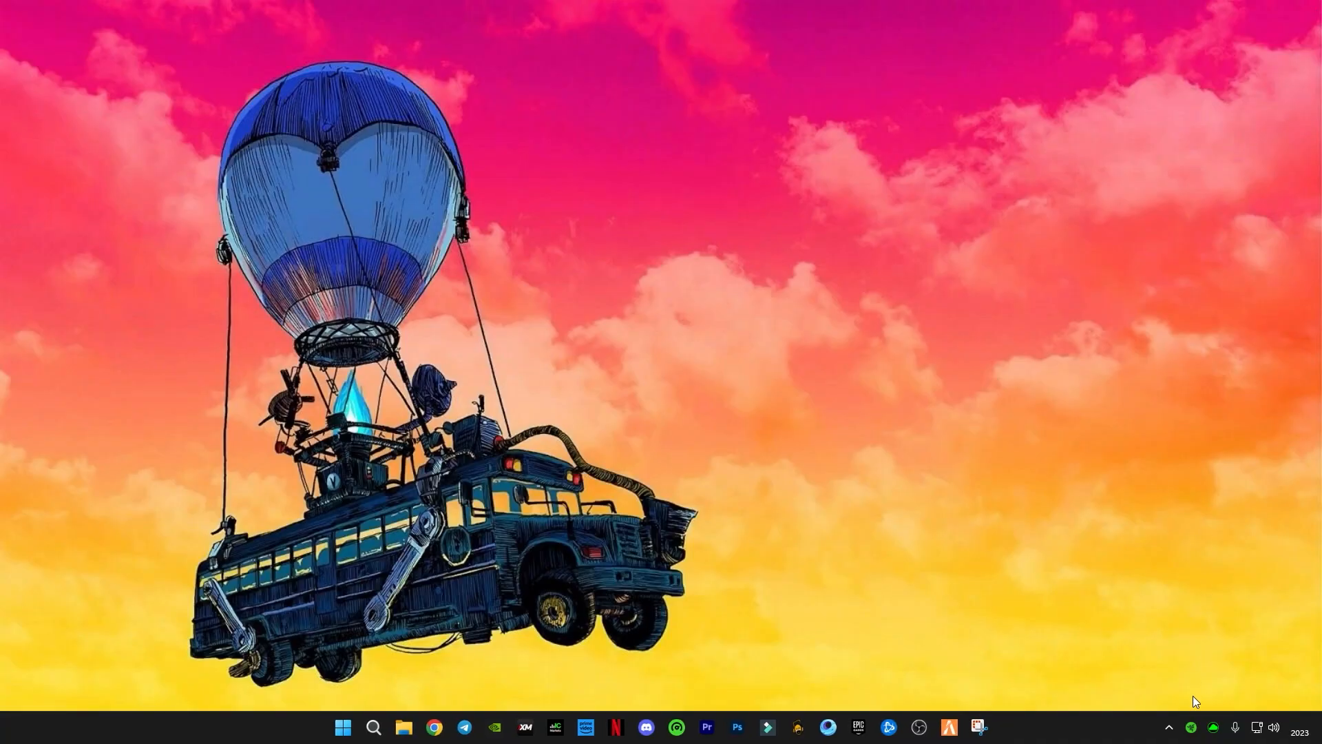
{"action": "left_click", "coordinate": [1170, 728]}
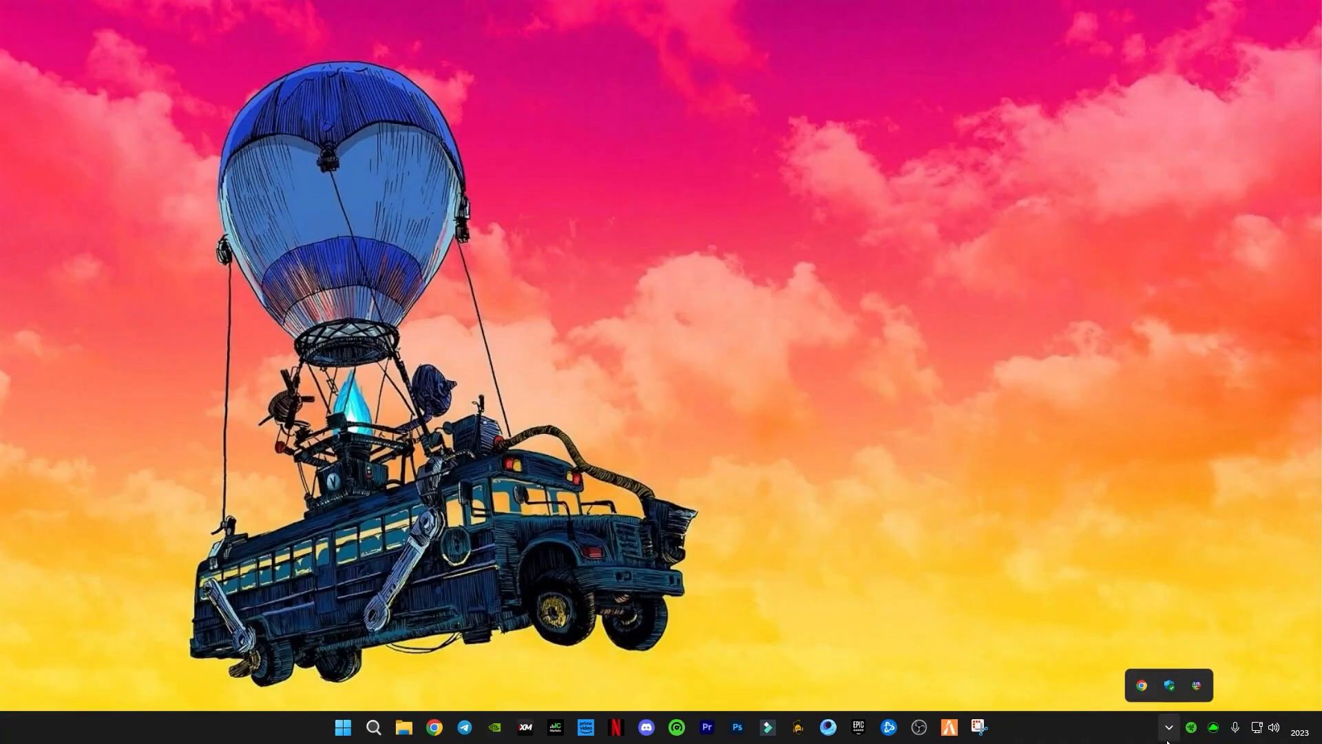